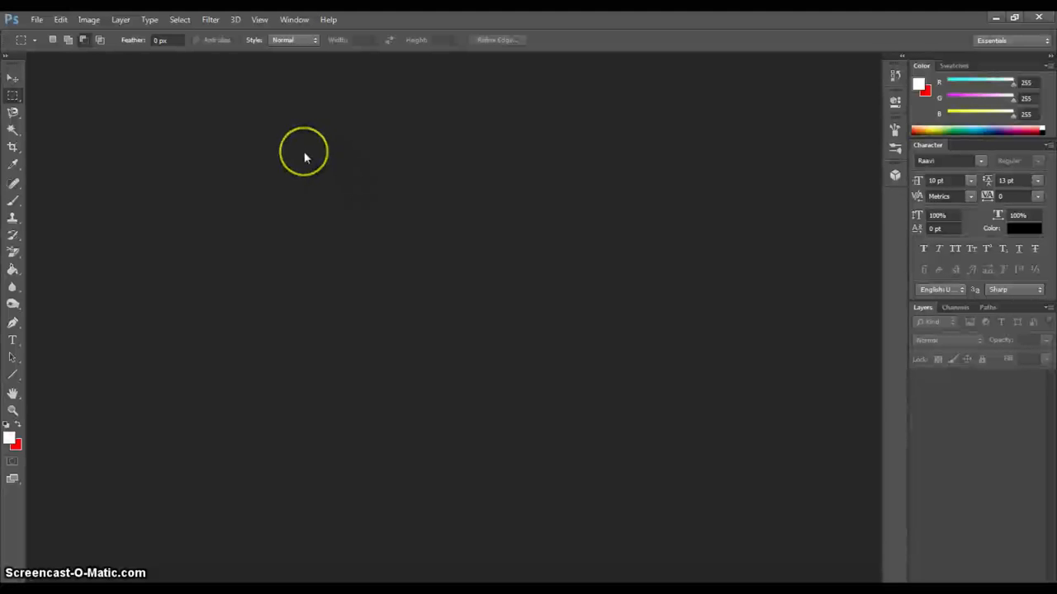
{"action": "mouse_move", "coordinate": [439, 171]}
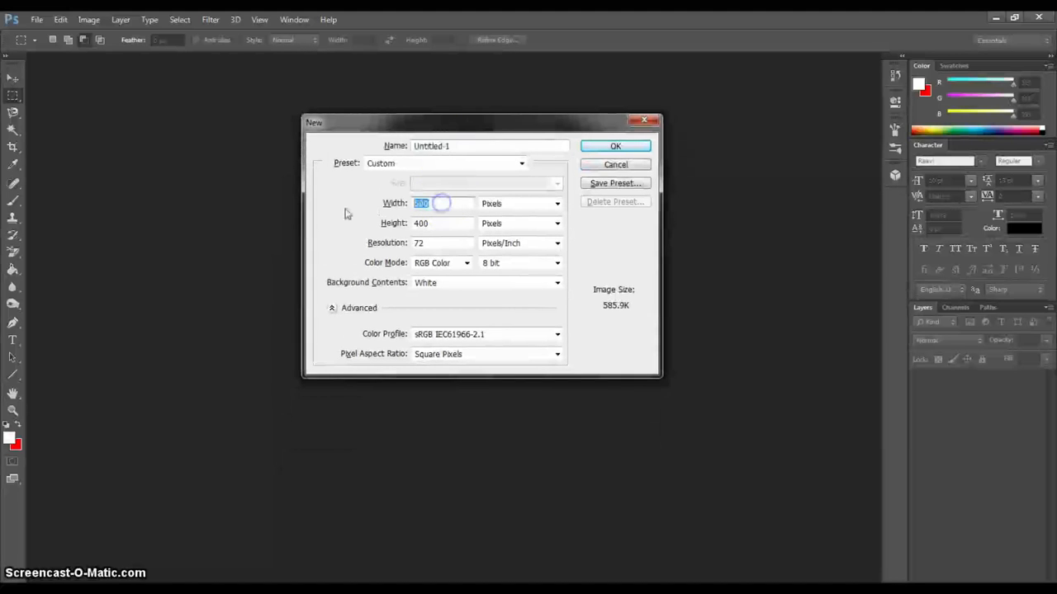
Step: Create a new 2000 × 2000 pixel document with a white background
{"action": "type", "text": "2"}
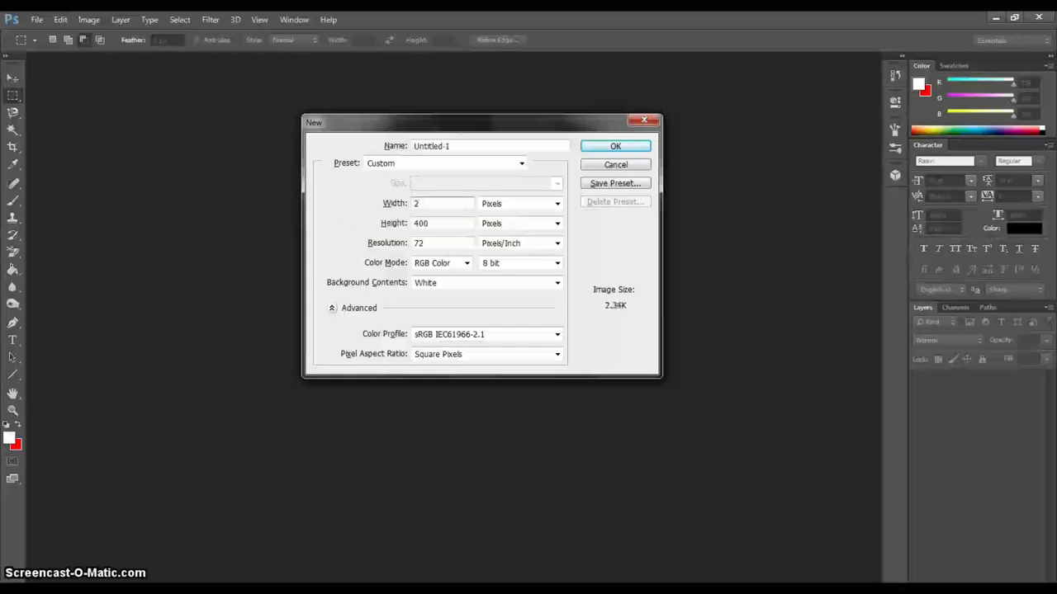
{"action": "type", "text": "2000"}
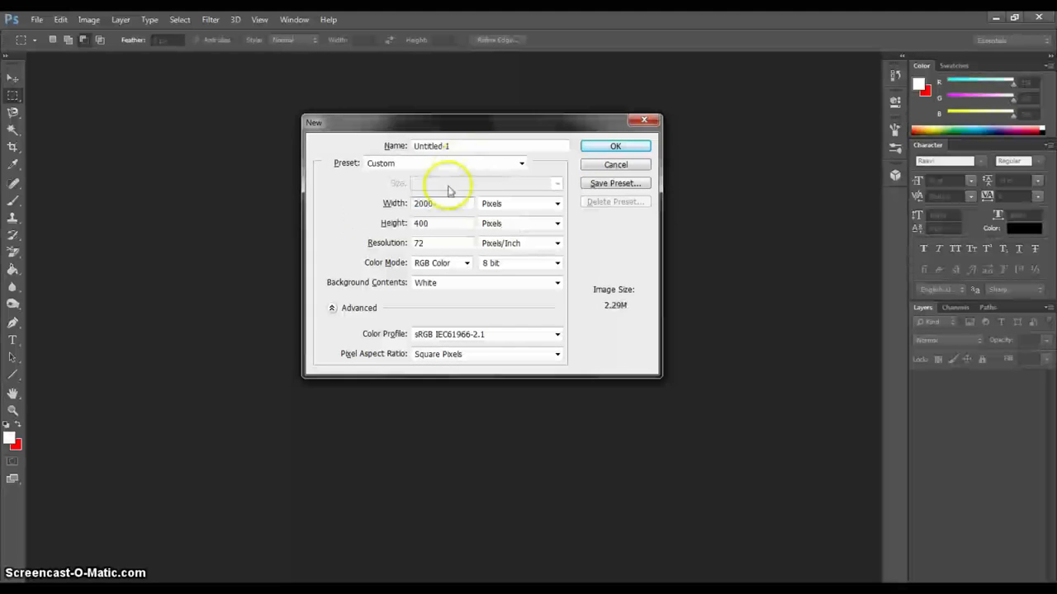
{"action": "left_click", "coordinate": [442, 222]}
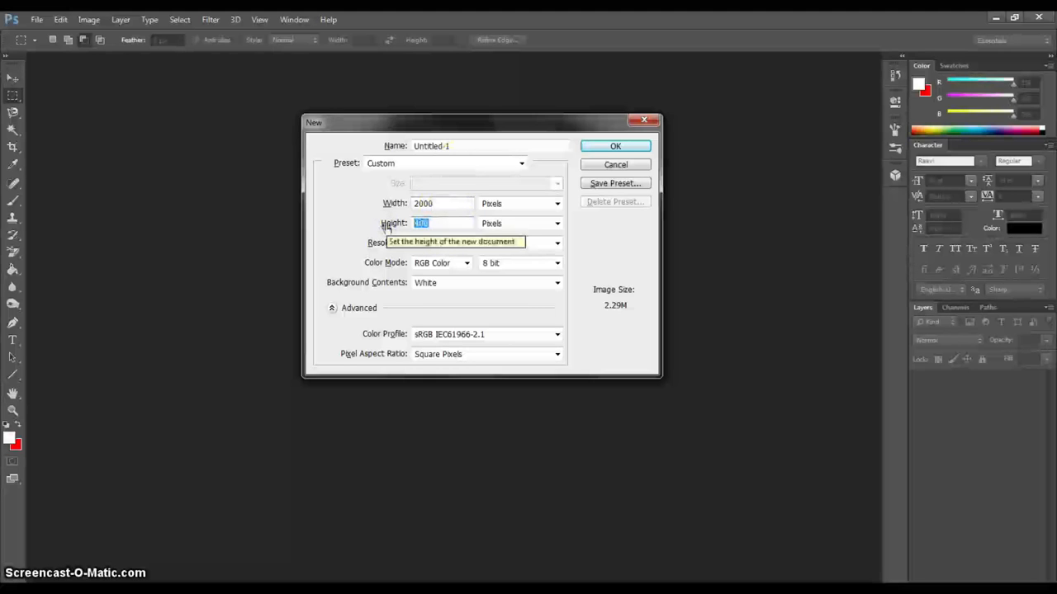
{"action": "type", "text": "2000"}
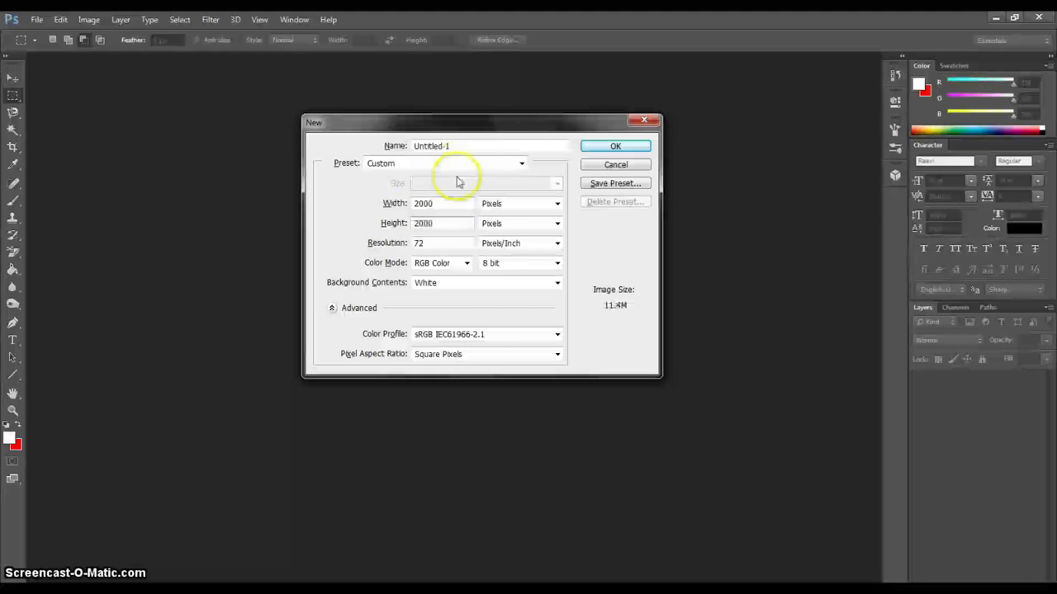
{"action": "left_click", "coordinate": [614, 145]}
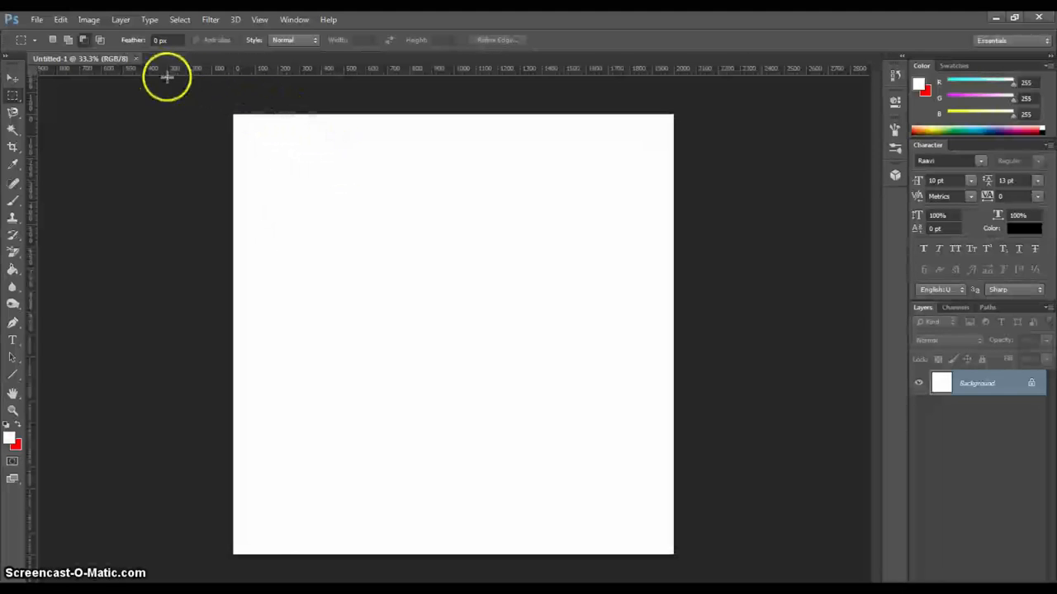
Step: Browse the View, Select and Edit menus, toggle the rulers off, and keep the Move tool active
{"action": "left_click", "coordinate": [13, 79]}
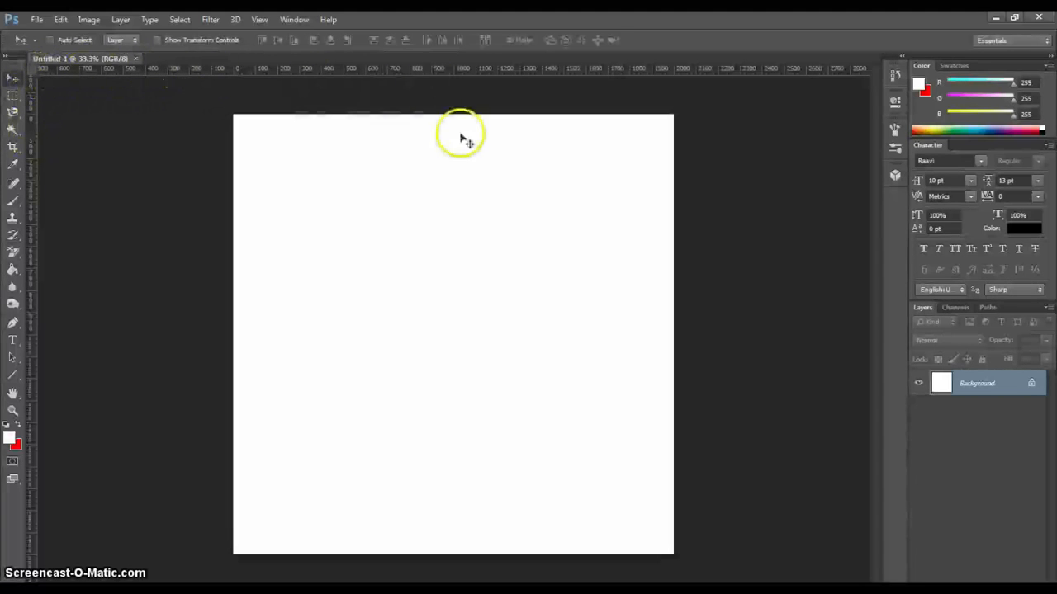
{"action": "mouse_move", "coordinate": [857, 140]}
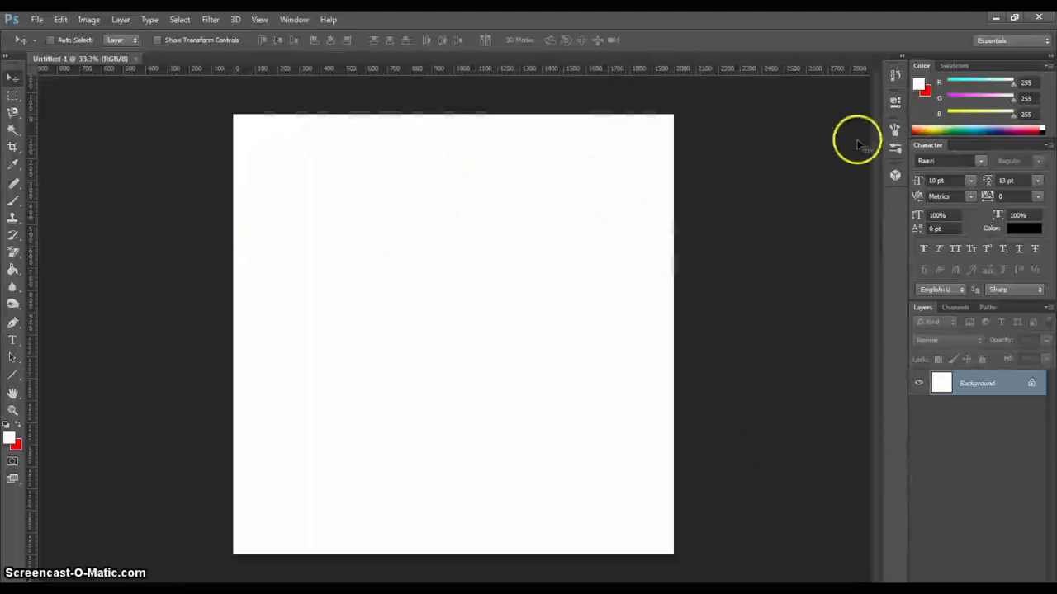
{"action": "mouse_move", "coordinate": [185, 79]}
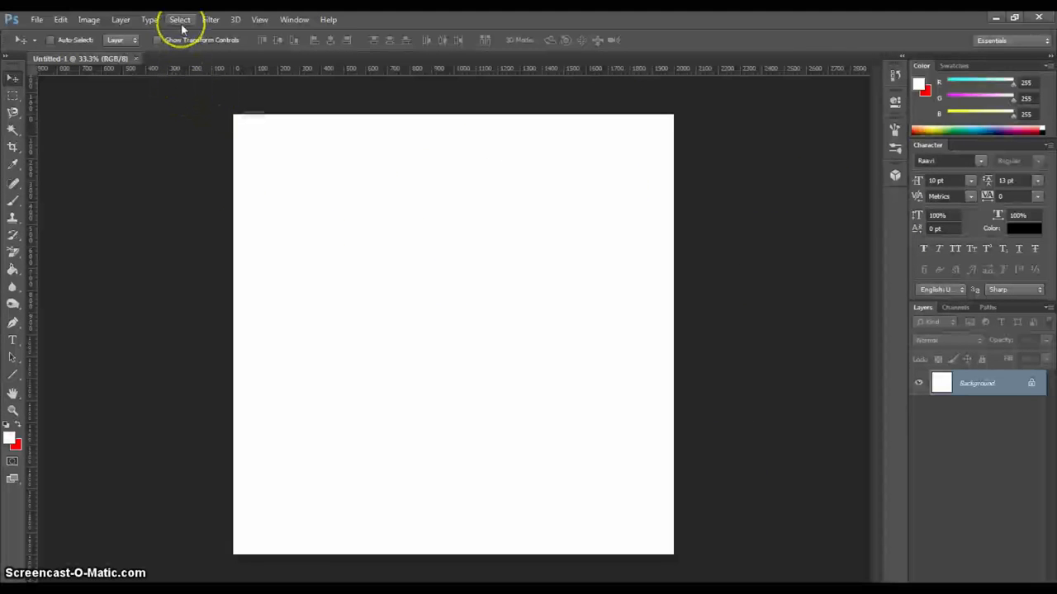
{"action": "mouse_move", "coordinate": [239, 25]}
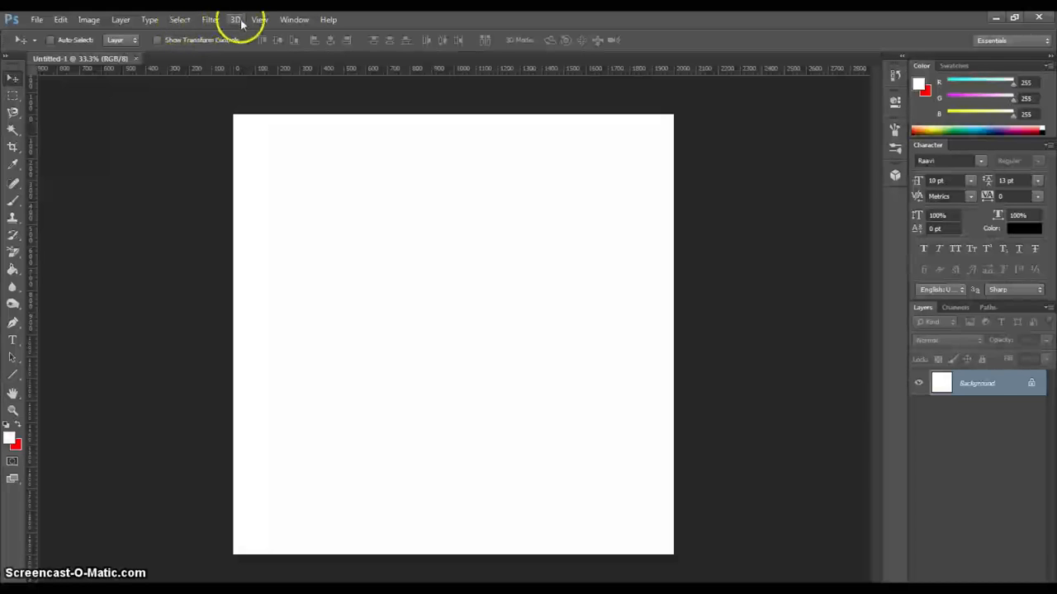
{"action": "left_click", "coordinate": [259, 20]}
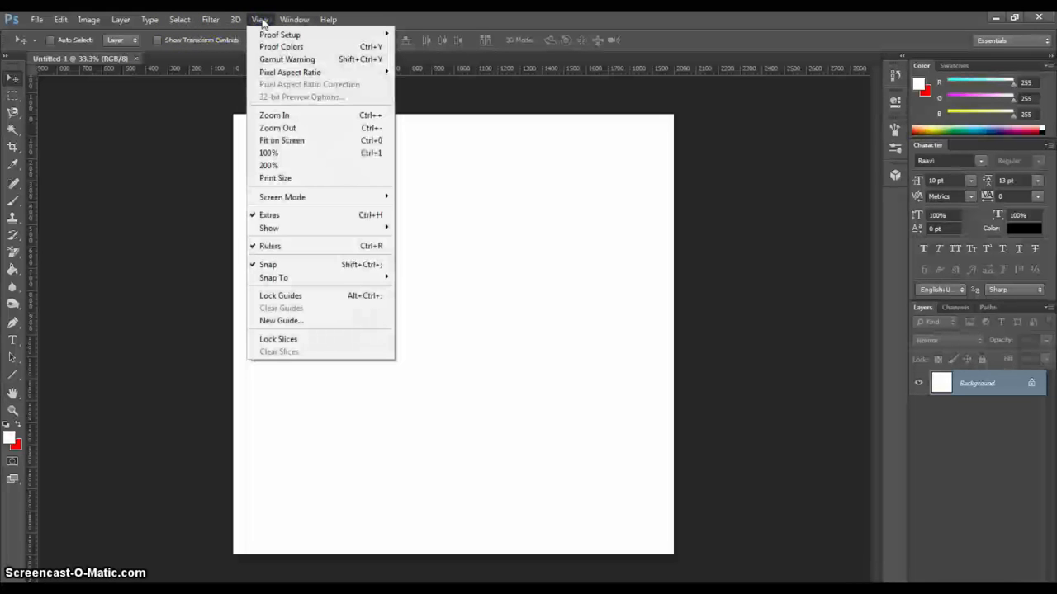
{"action": "left_click", "coordinate": [179, 19]}
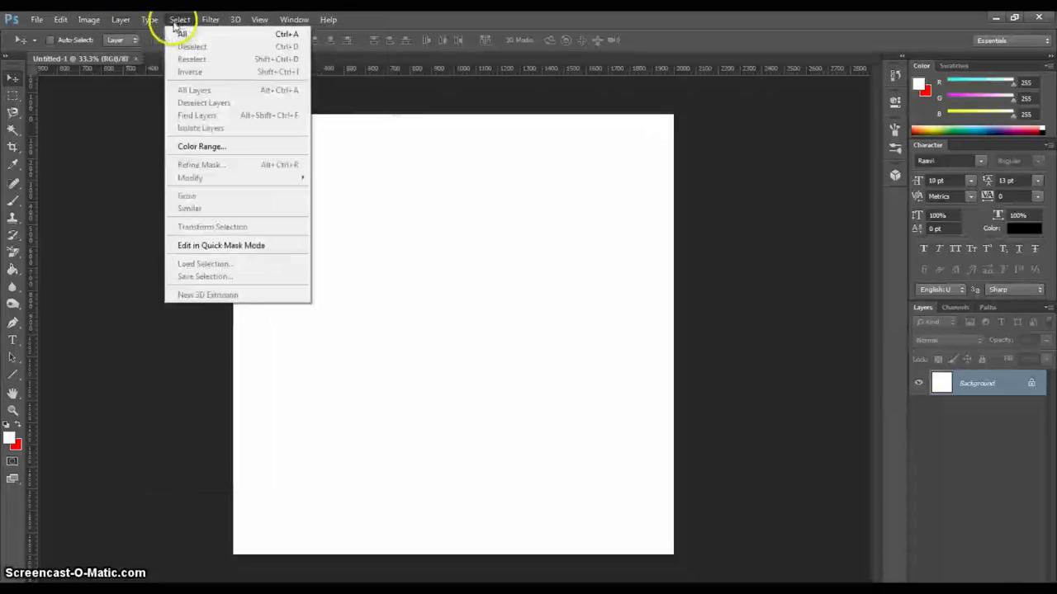
{"action": "left_click", "coordinate": [59, 20]}
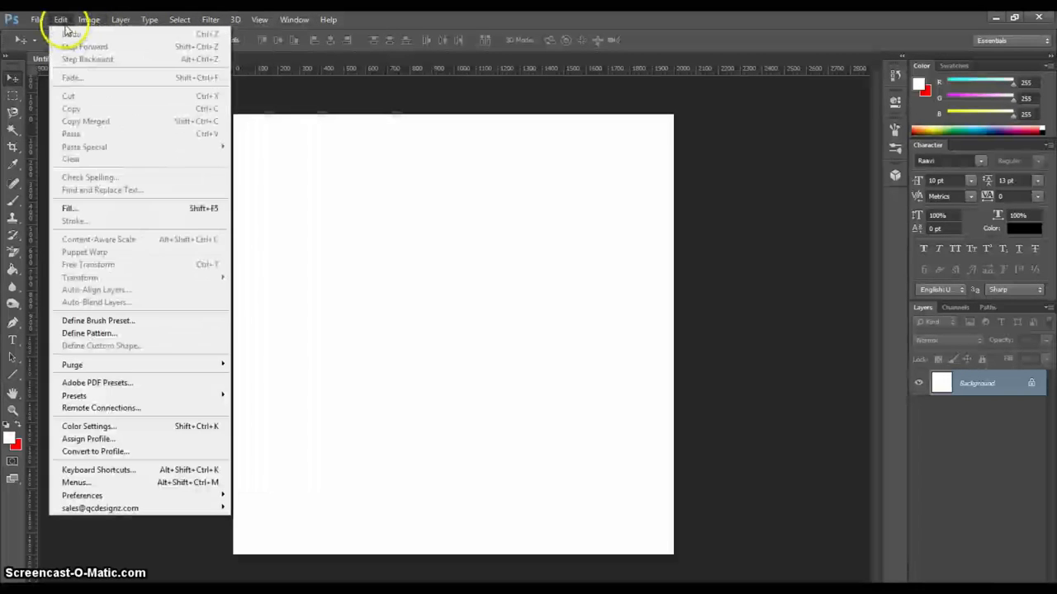
{"action": "left_click", "coordinate": [259, 20]}
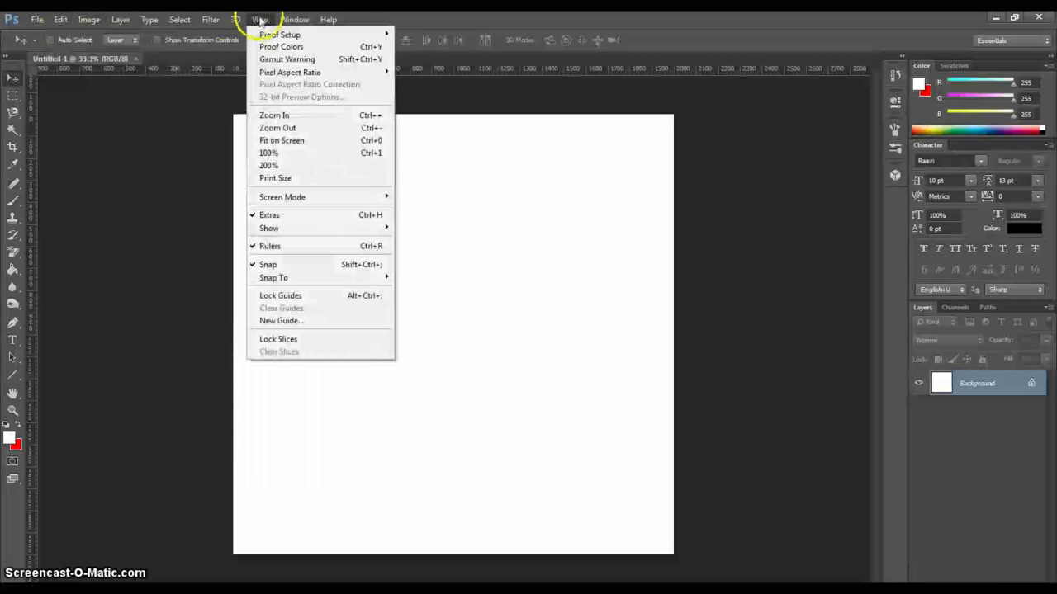
{"action": "left_click", "coordinate": [294, 20]}
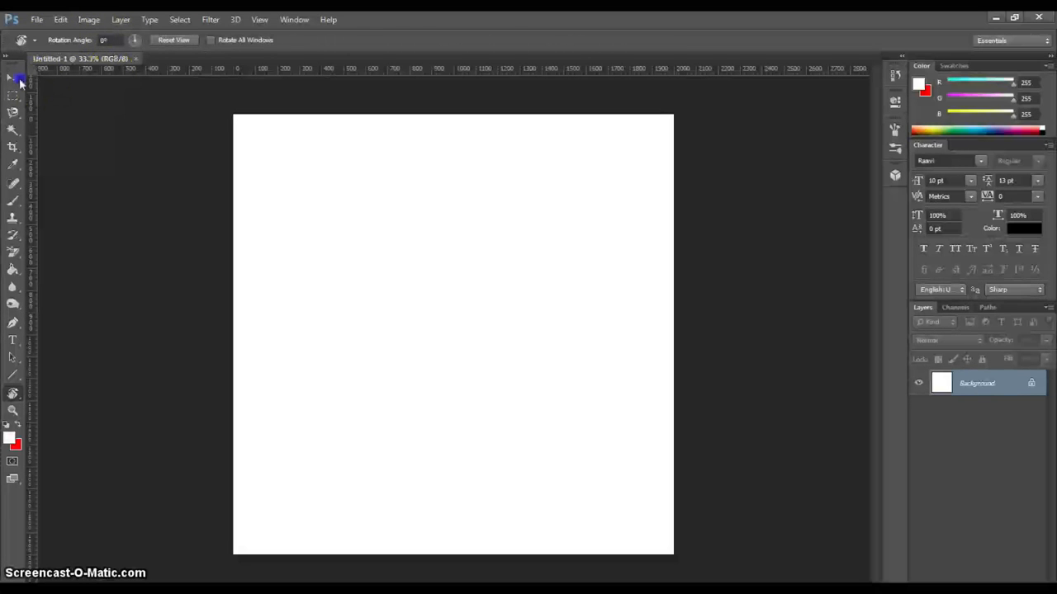
{"action": "left_click", "coordinate": [14, 79]}
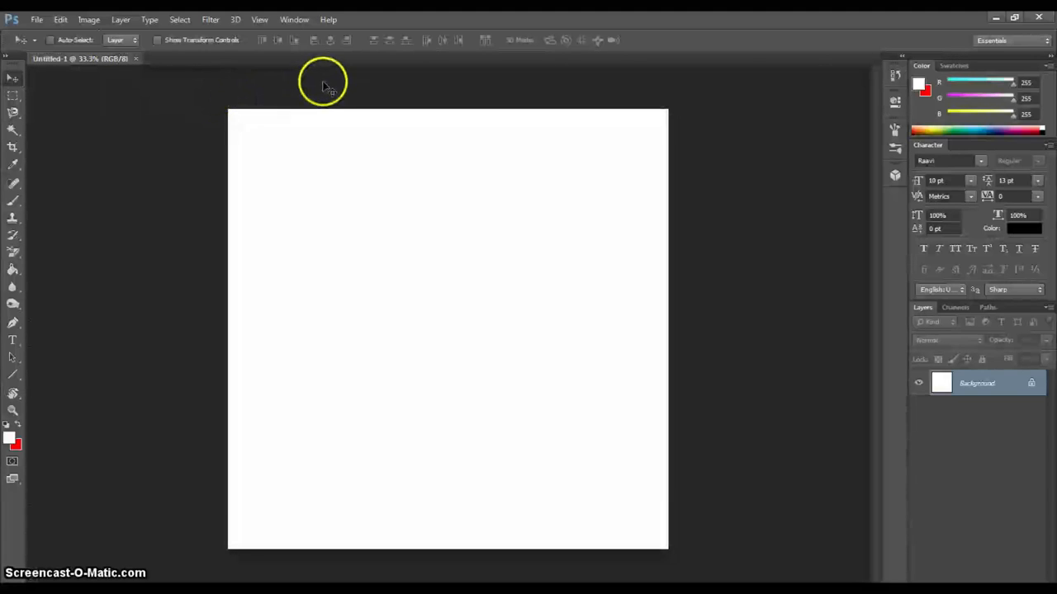
Step: Show the rulers and drag a vertical and a horizontal guide to the canvas centre
{"action": "key", "text": "ctrl+r"}
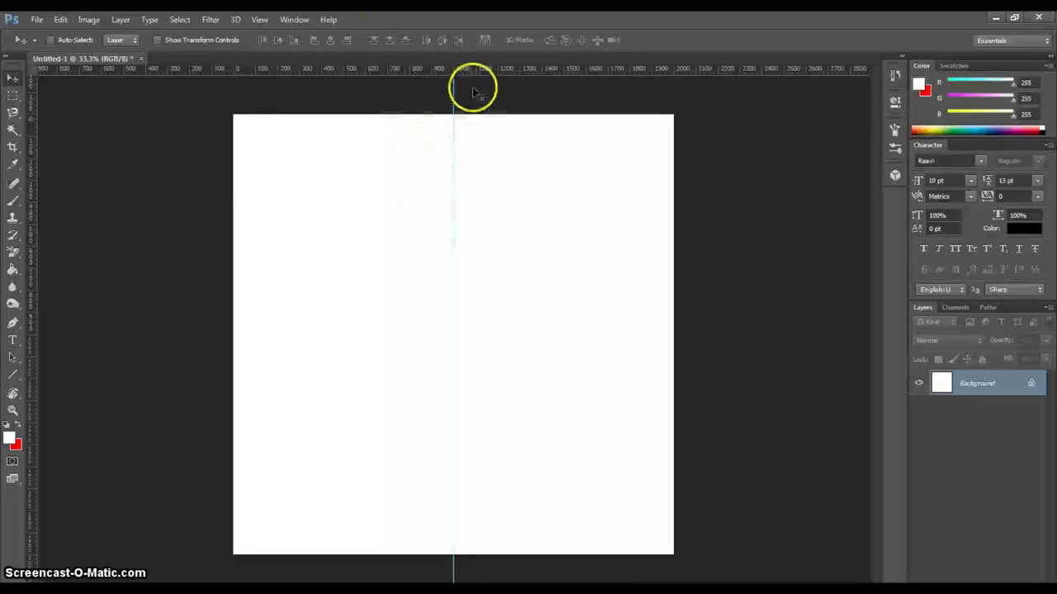
{"action": "left_click_drag", "start_coordinate": [470, 69], "coordinate": [471, 119]}
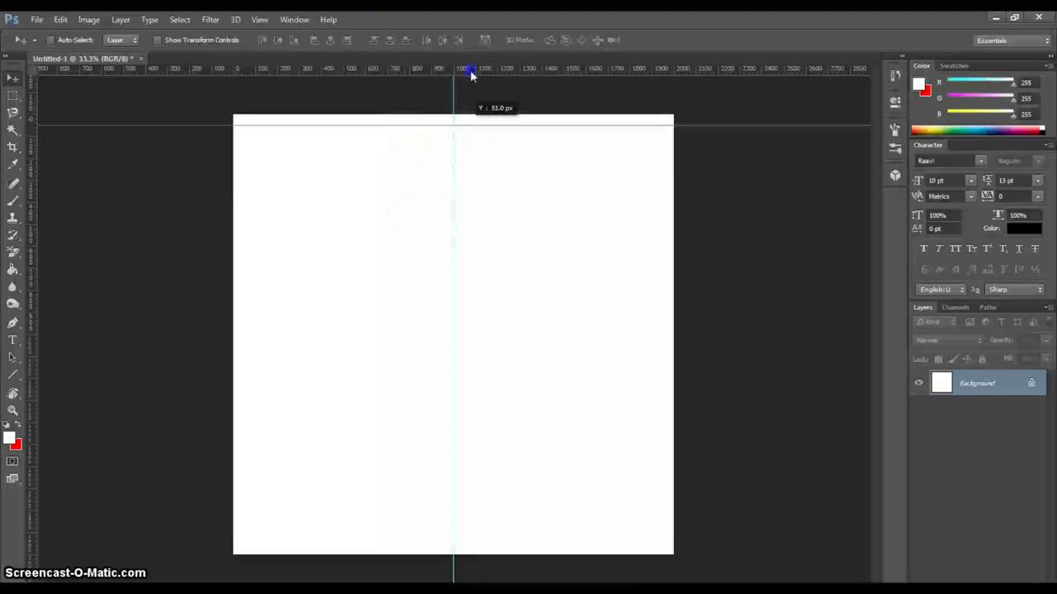
{"action": "left_click_drag", "start_coordinate": [470, 74], "coordinate": [471, 333]}
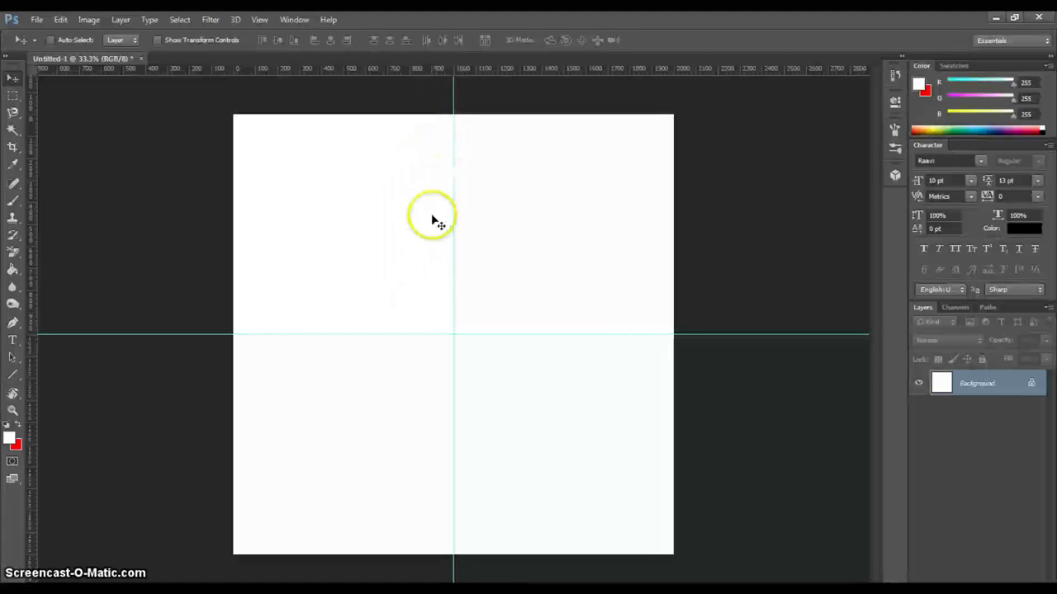
{"action": "mouse_move", "coordinate": [218, 263]}
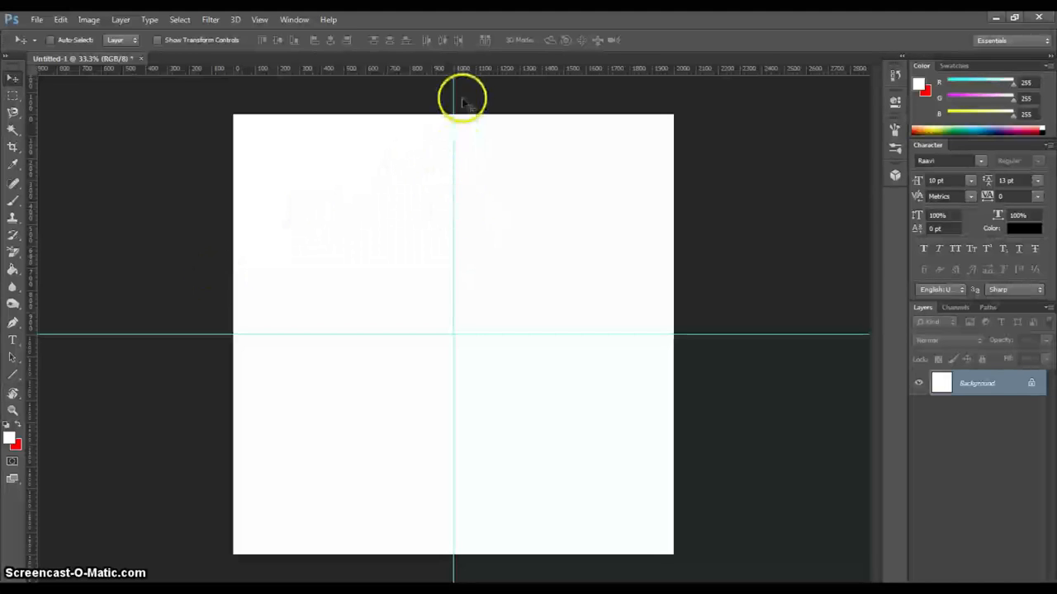
{"action": "mouse_move", "coordinate": [436, 175]}
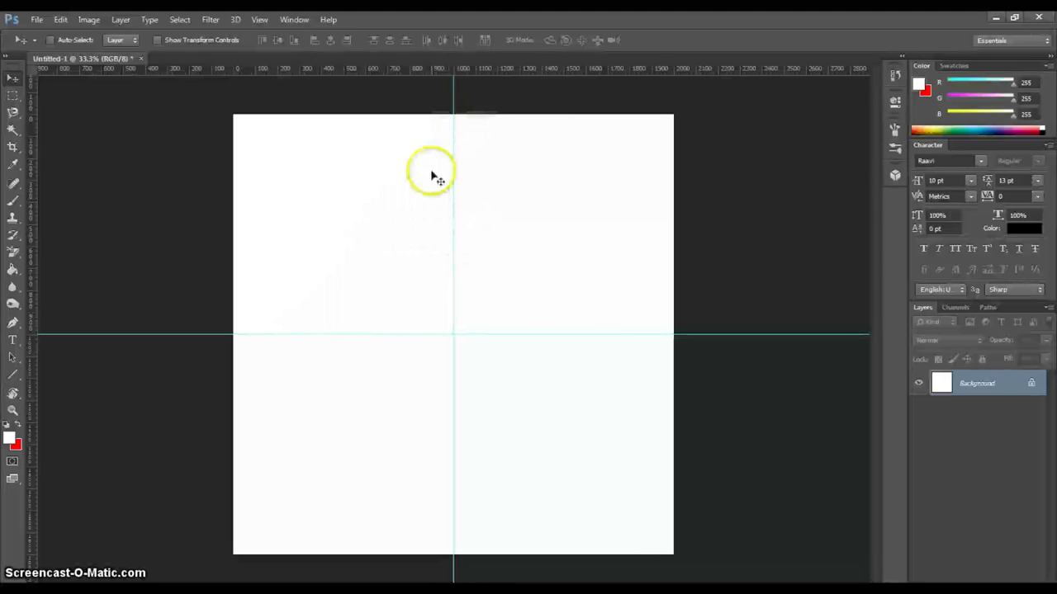
{"action": "mouse_move", "coordinate": [165, 185]}
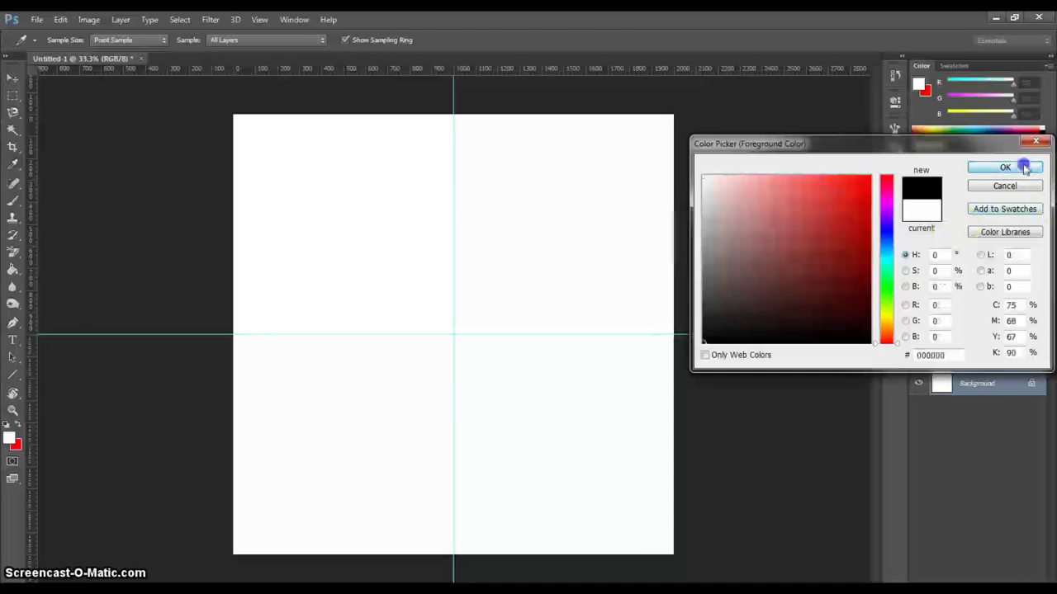
Step: Set the foreground colour to black and type the YourName text across the canvas middle
{"action": "left_click", "coordinate": [1003, 167]}
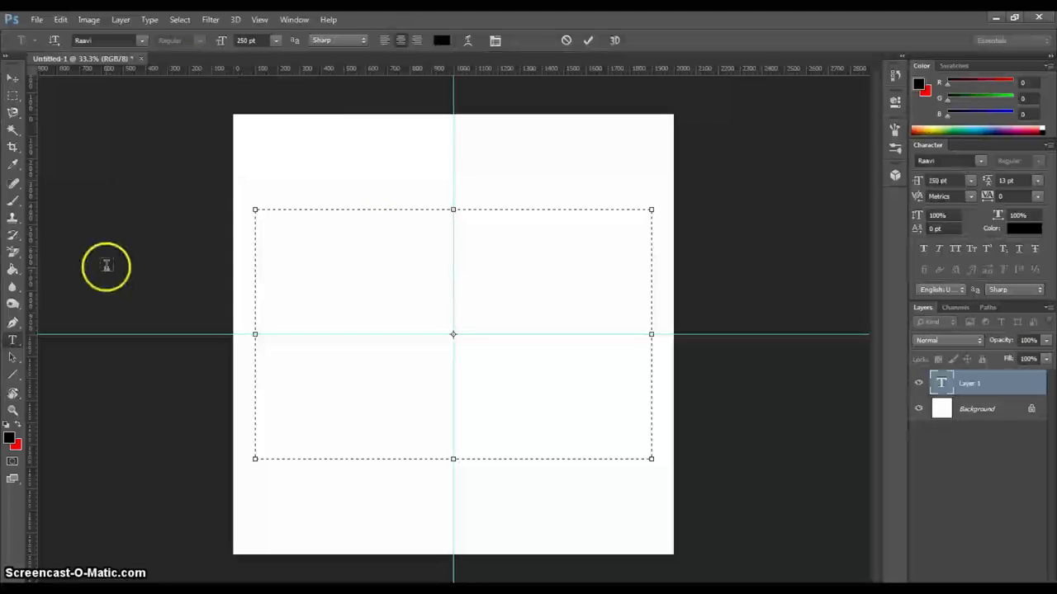
{"action": "type", "text": "YourName"}
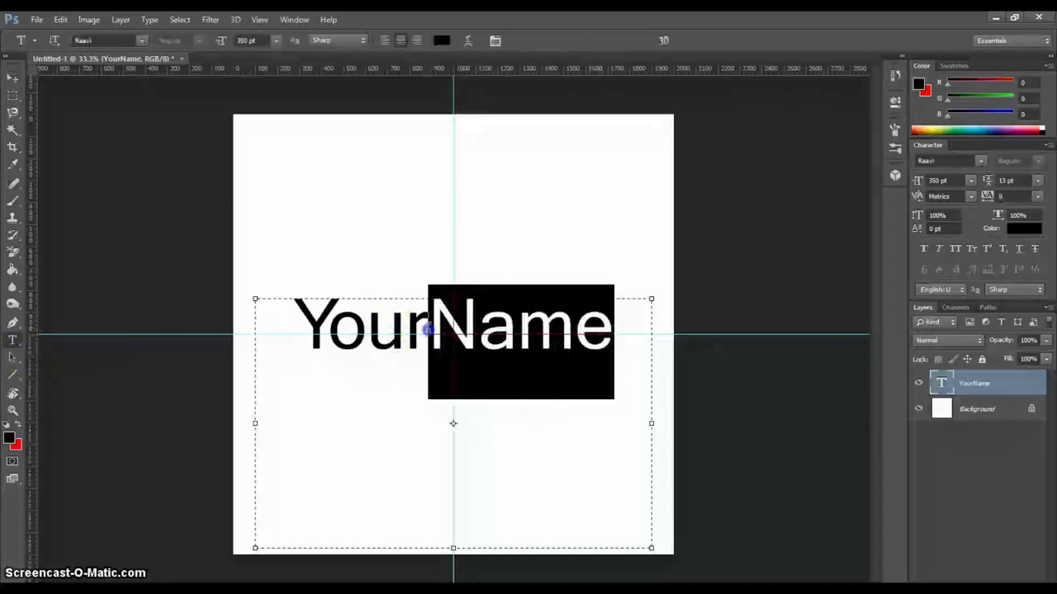
Step: Colour the word Name a brighter red (#e32424) while Your stays black
{"action": "left_click", "coordinate": [442, 40]}
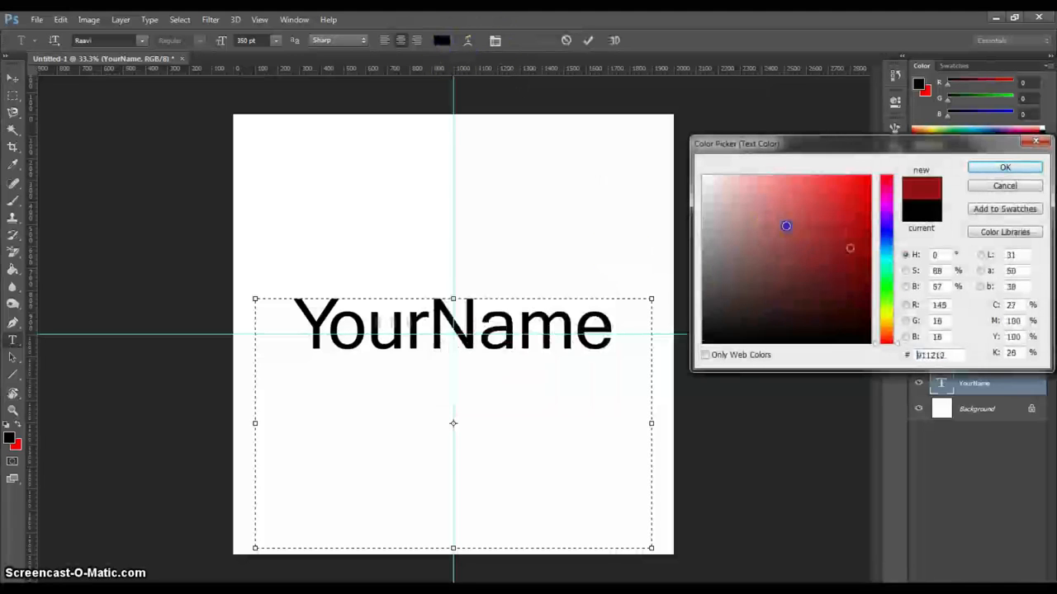
{"action": "left_click", "coordinate": [836, 204]}
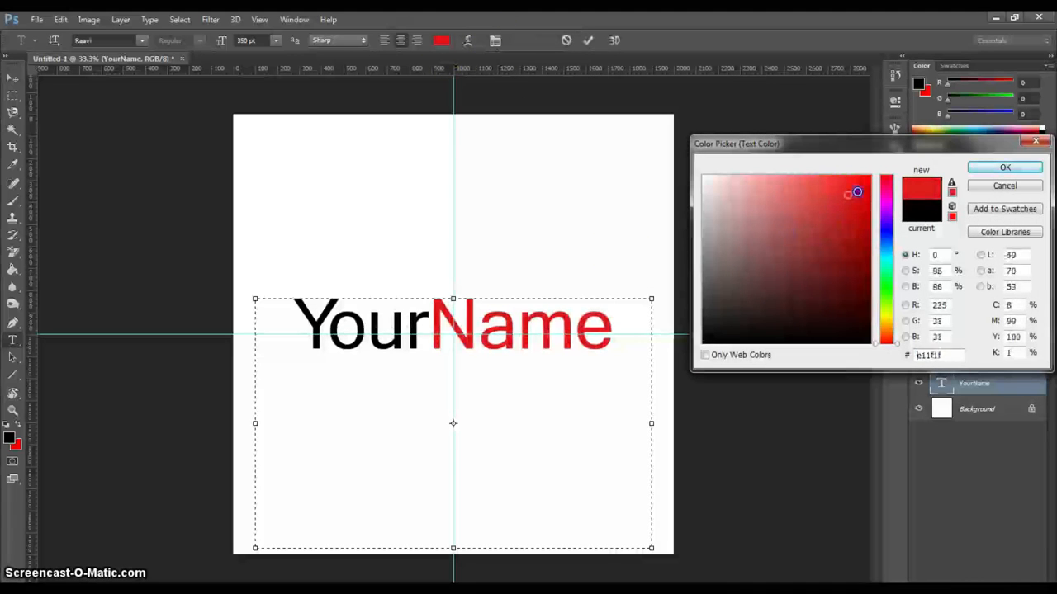
{"action": "left_click", "coordinate": [838, 194]}
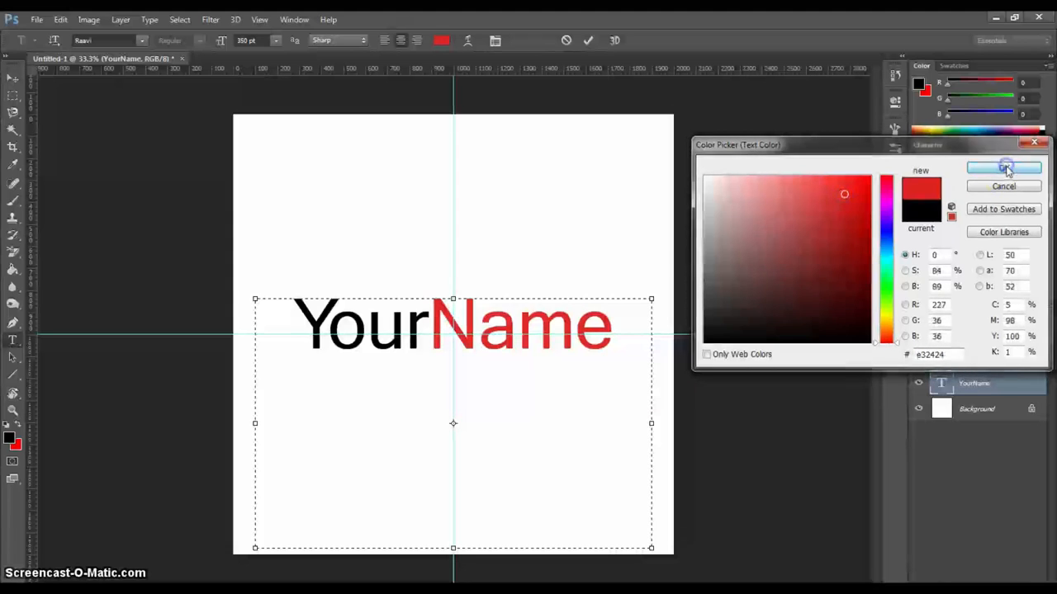
{"action": "left_click", "coordinate": [1003, 168]}
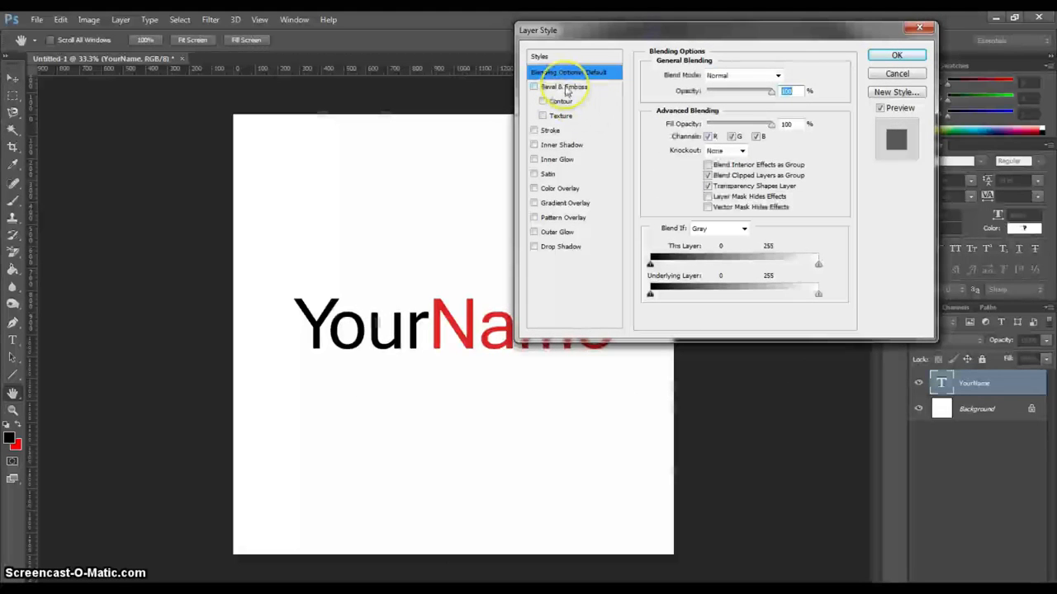
Step: Enable Bevel & Emboss on the text with Pillow Emboss style and a lower highlight opacity
{"action": "left_click", "coordinate": [534, 86]}
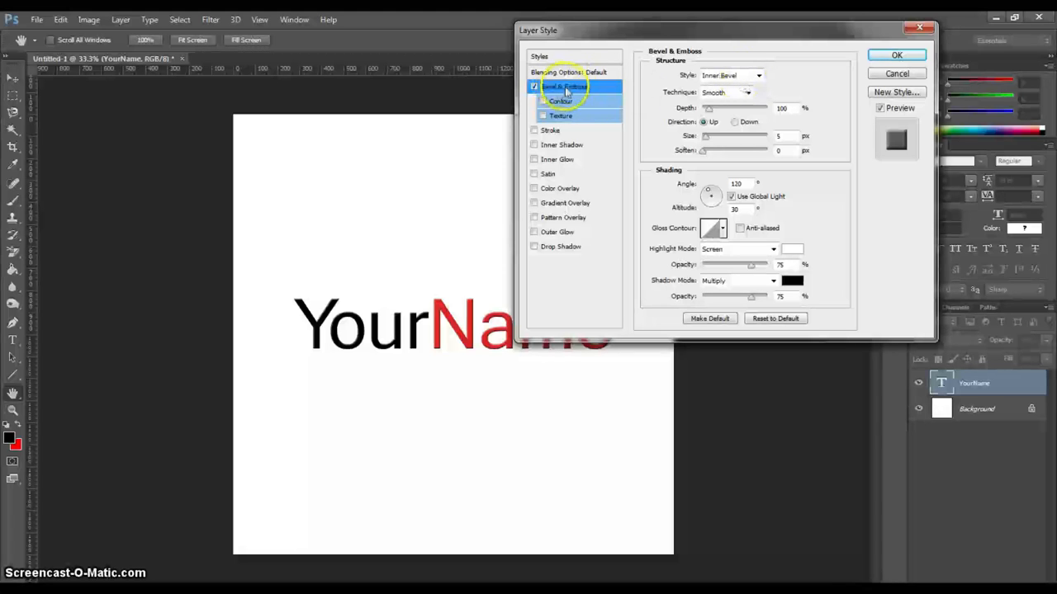
{"action": "left_click", "coordinate": [897, 73]}
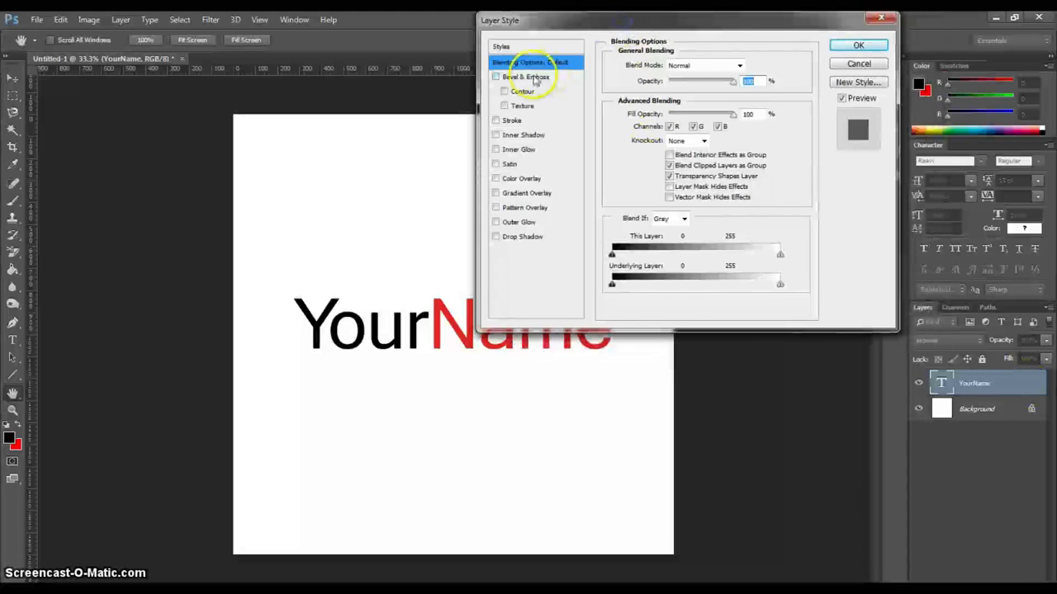
{"action": "left_click", "coordinate": [495, 76]}
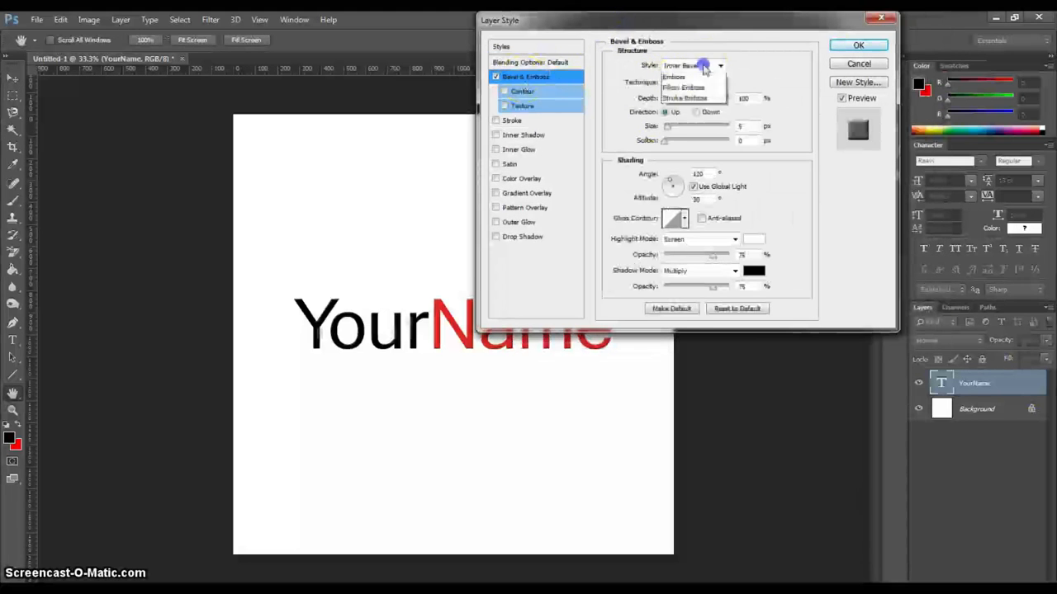
{"action": "left_click", "coordinate": [684, 97]}
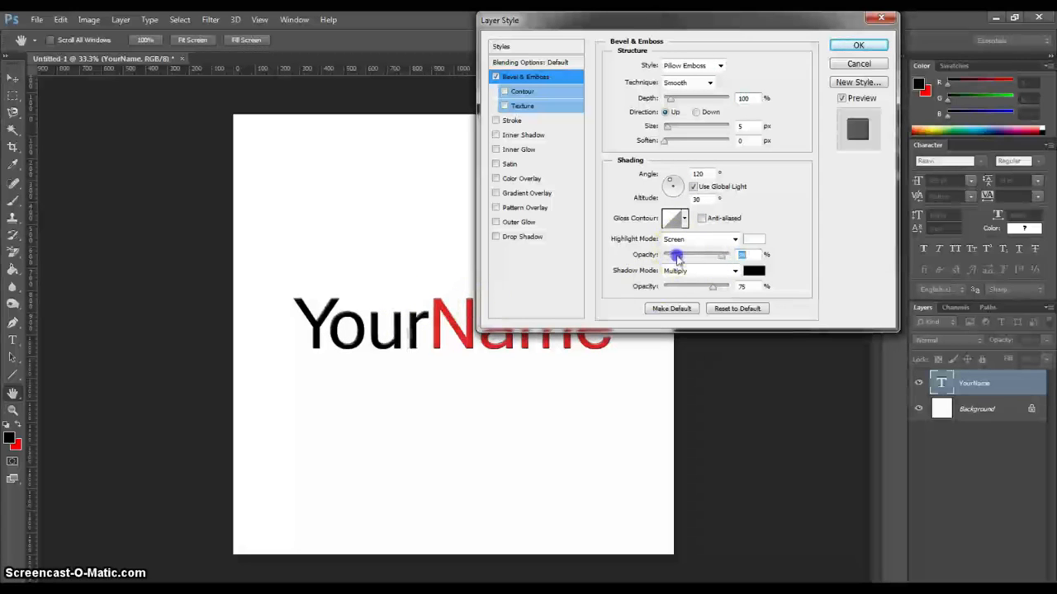
{"action": "left_click_drag", "start_coordinate": [677, 254], "coordinate": [713, 287]}
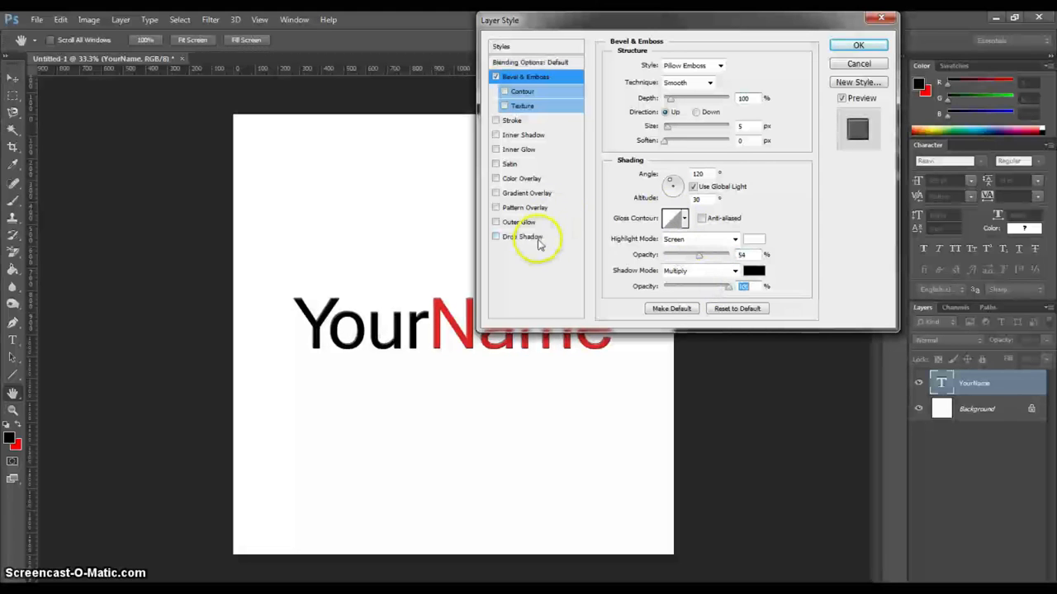
Step: Enable a Drop Shadow under the text and adjust its distance and size for a soft fall
{"action": "left_click", "coordinate": [525, 238]}
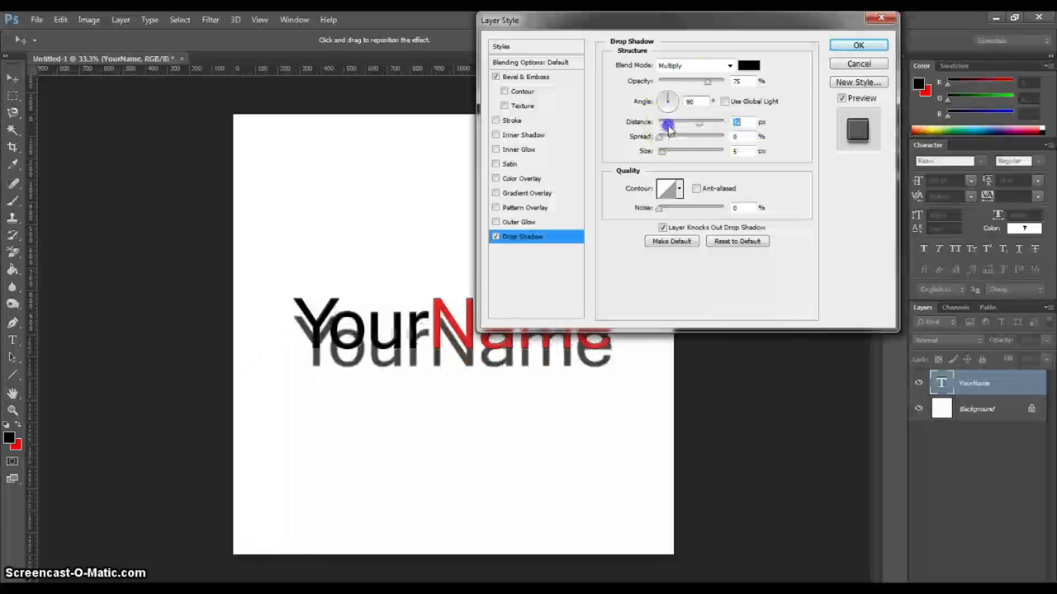
{"action": "left_click_drag", "start_coordinate": [669, 123], "coordinate": [664, 124]}
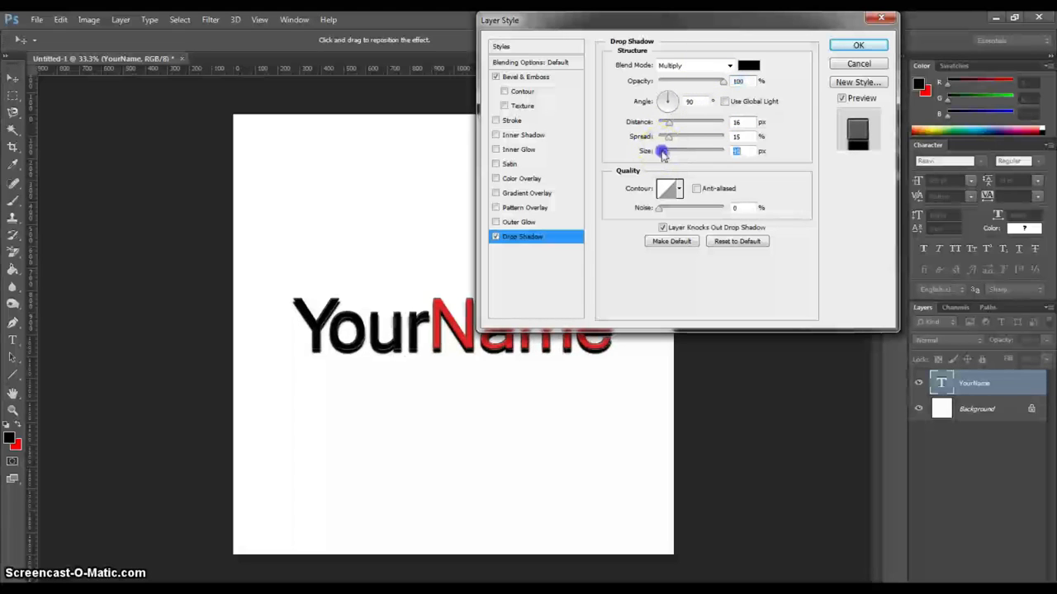
{"action": "left_click_drag", "start_coordinate": [668, 122], "coordinate": [661, 122]}
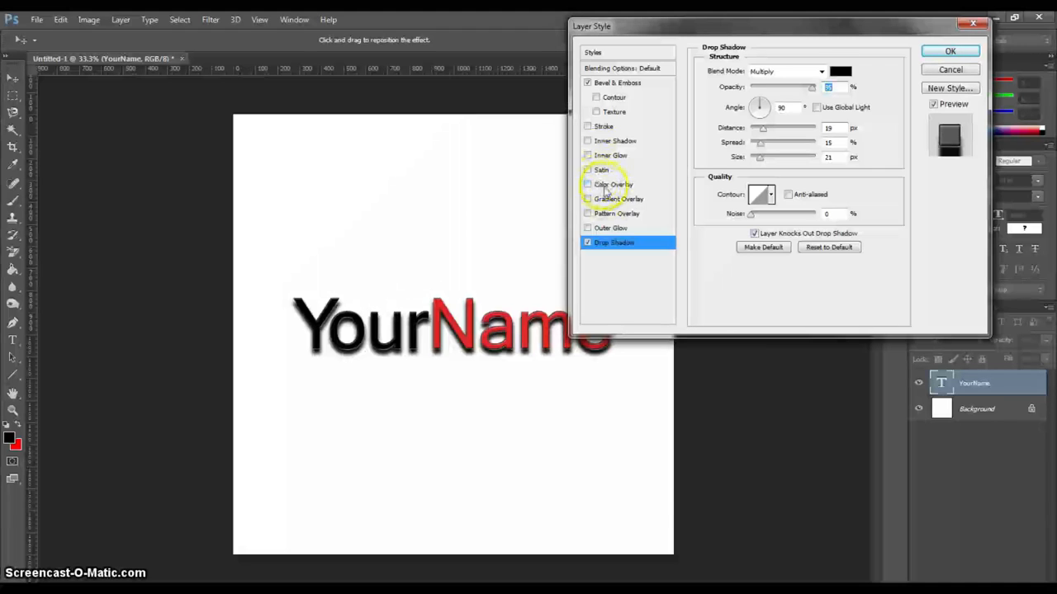
Step: Enable Gradient Overlay and choose the Foreground to Transparent preset in the Gradient Editor
{"action": "left_click", "coordinate": [588, 198]}
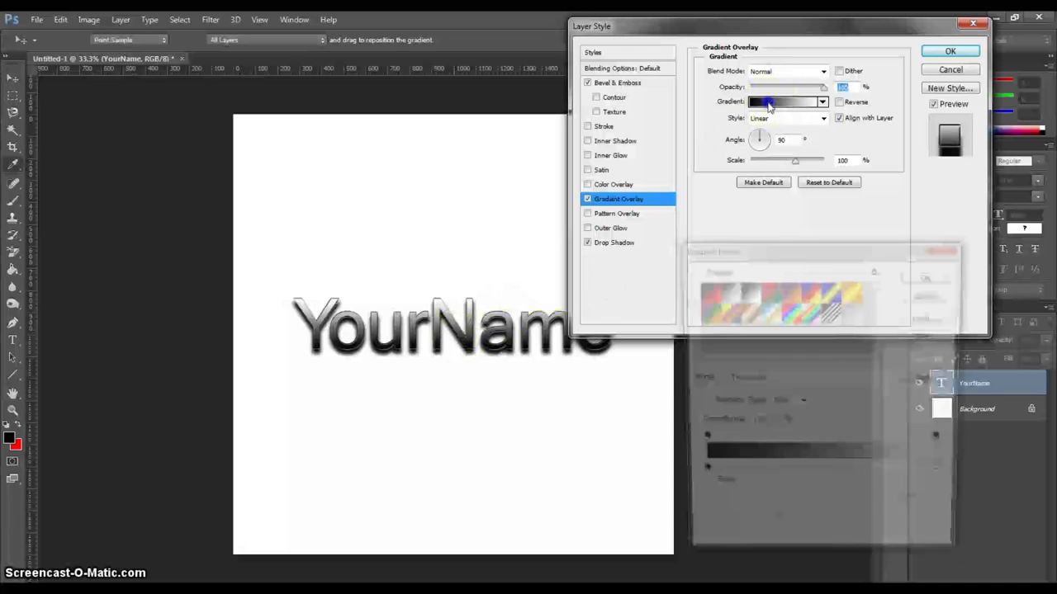
{"action": "left_click", "coordinate": [782, 101]}
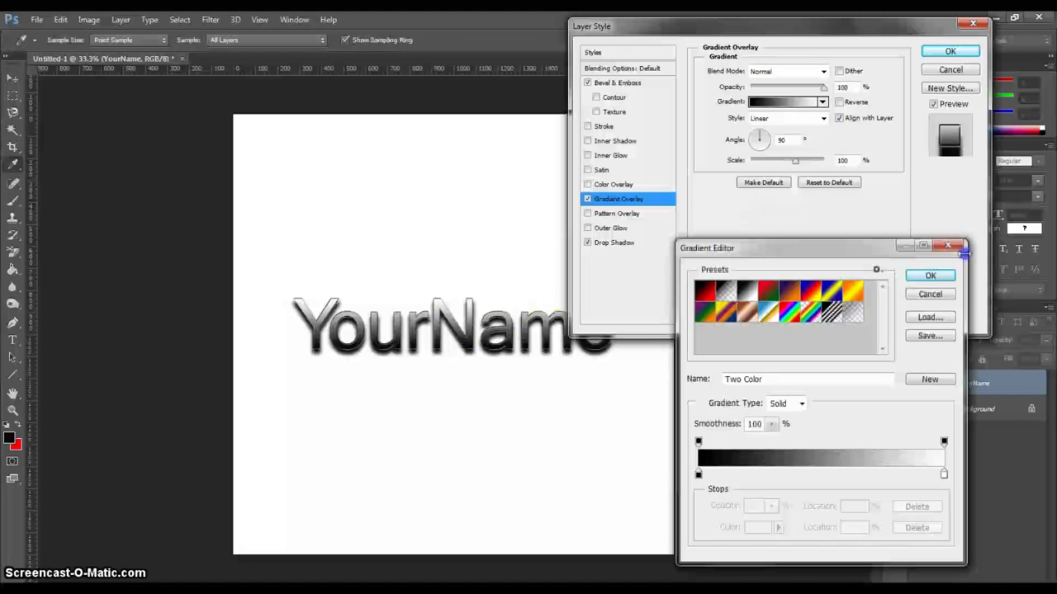
{"action": "left_click", "coordinate": [929, 274]}
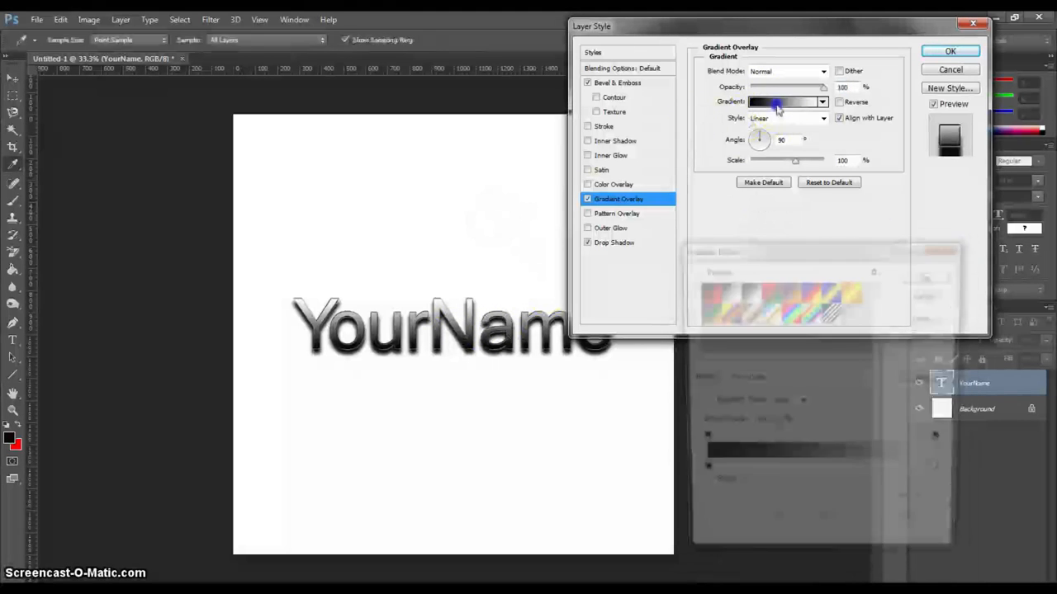
{"action": "left_click", "coordinate": [783, 102]}
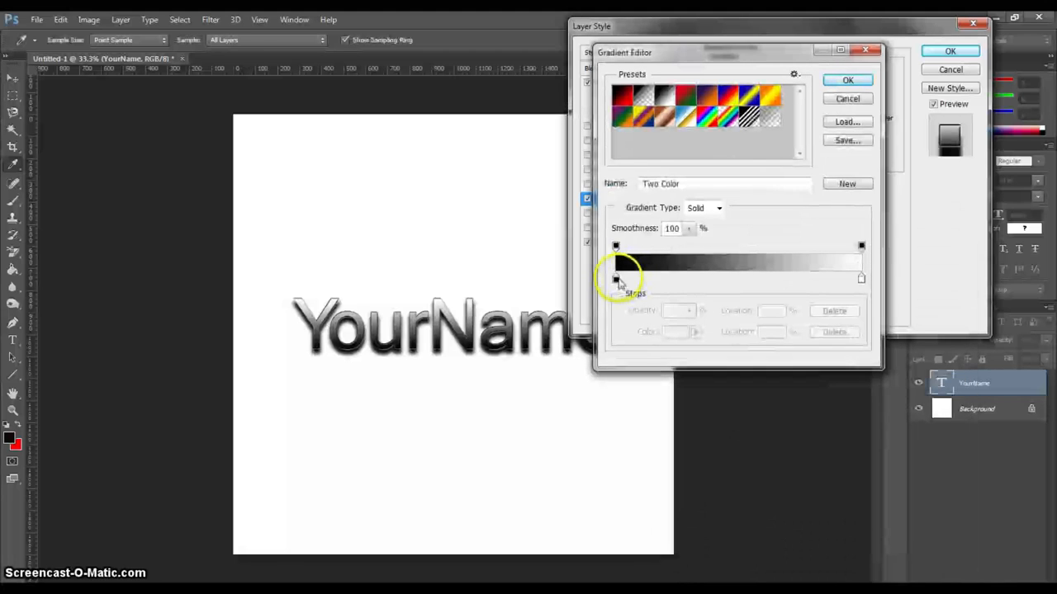
{"action": "left_click", "coordinate": [636, 94]}
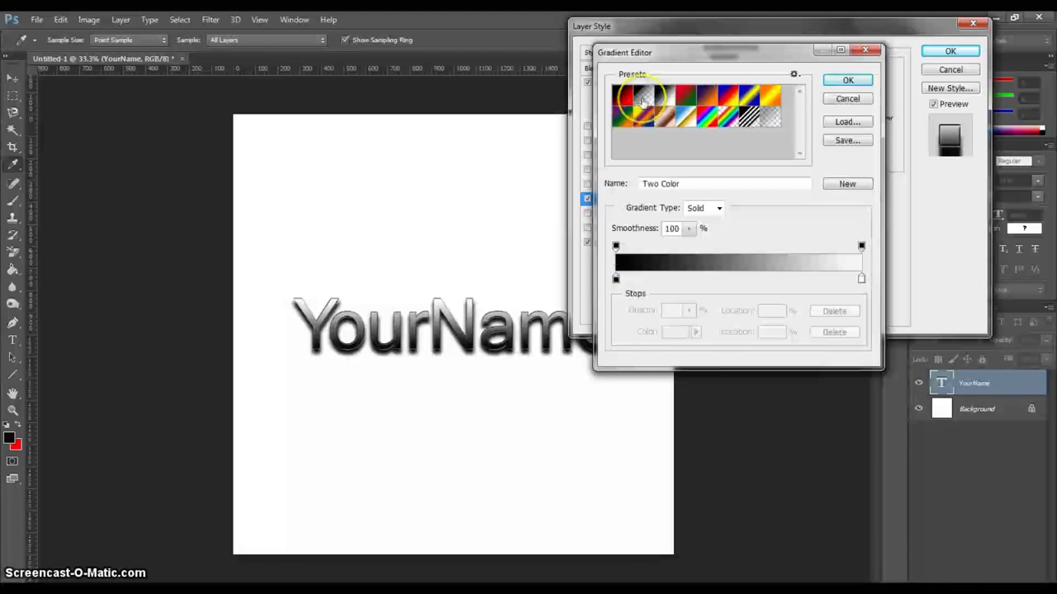
{"action": "left_click", "coordinate": [644, 97]}
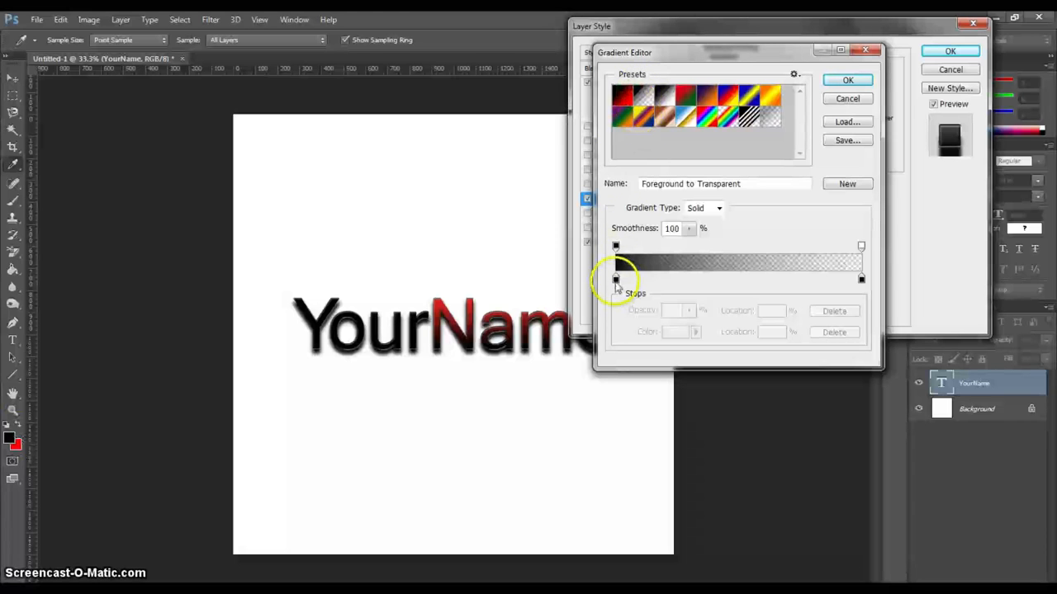
Step: Set the gradient stop colour to black and accept the edited gradient
{"action": "double_click", "coordinate": [614, 277]}
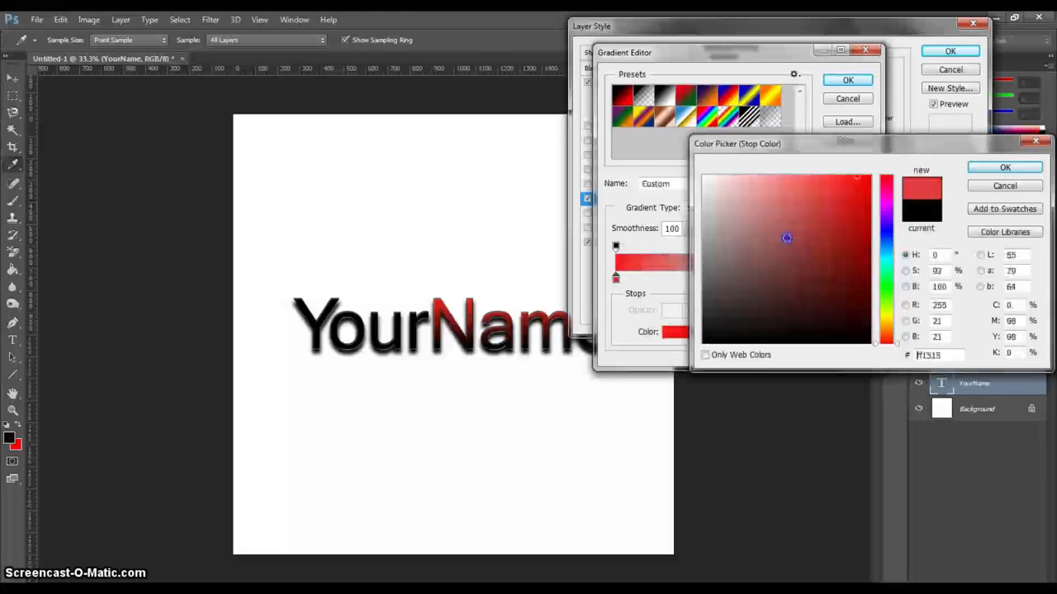
{"action": "left_click", "coordinate": [1004, 166]}
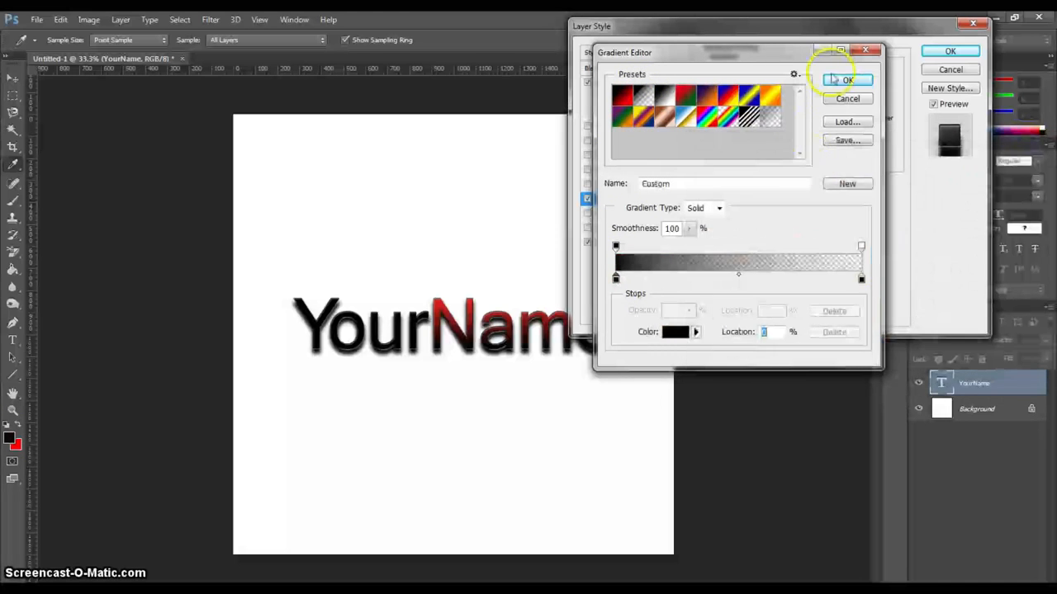
{"action": "left_click", "coordinate": [847, 79]}
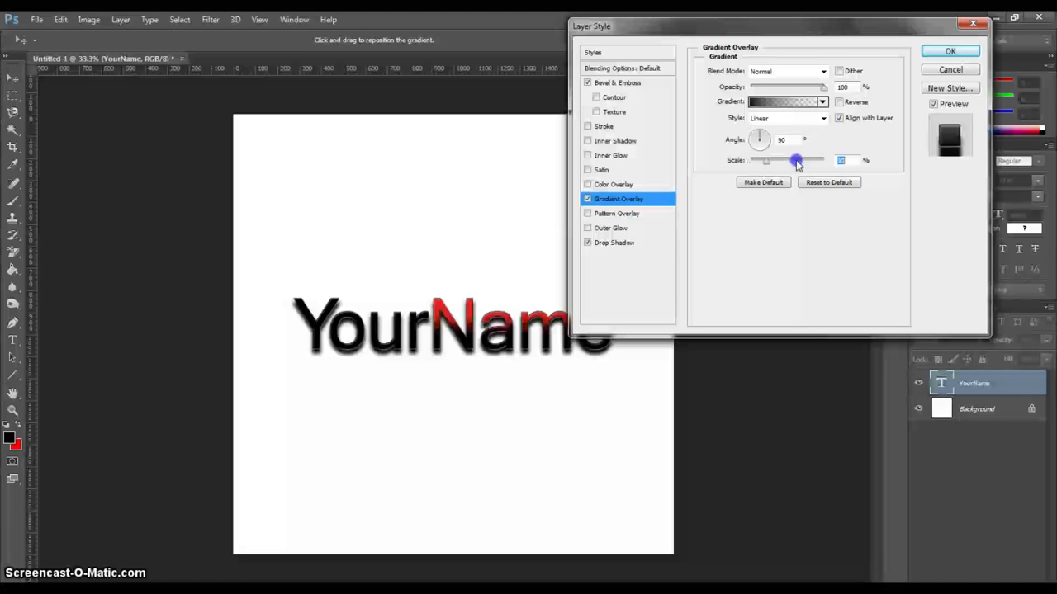
Step: Shrink the gradient overlay scale and adjust its opacity before committing the layer style
{"action": "left_click_drag", "start_coordinate": [796, 160], "coordinate": [762, 160]}
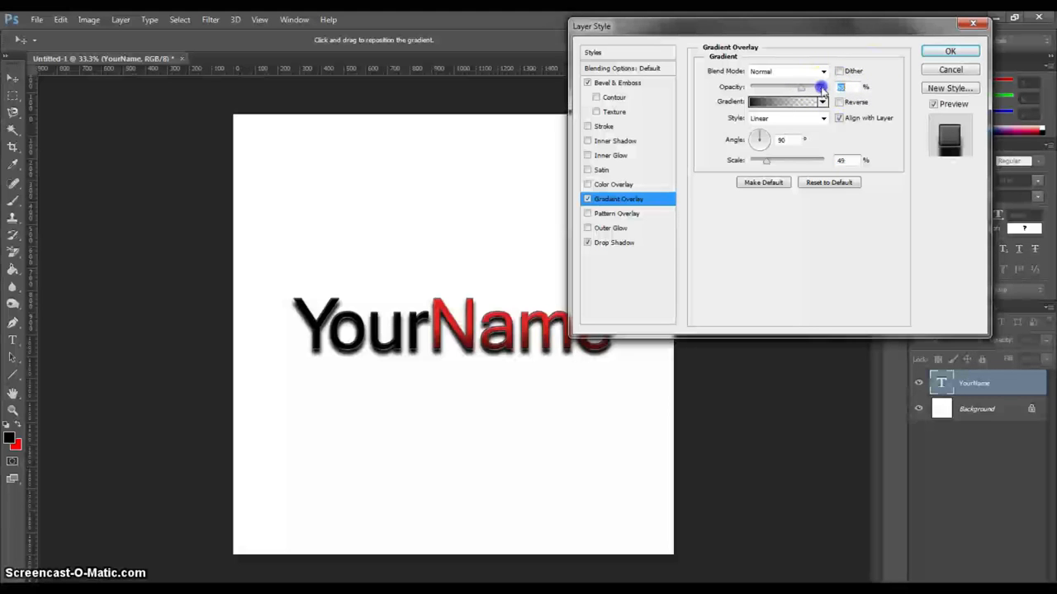
{"action": "left_click", "coordinate": [949, 50]}
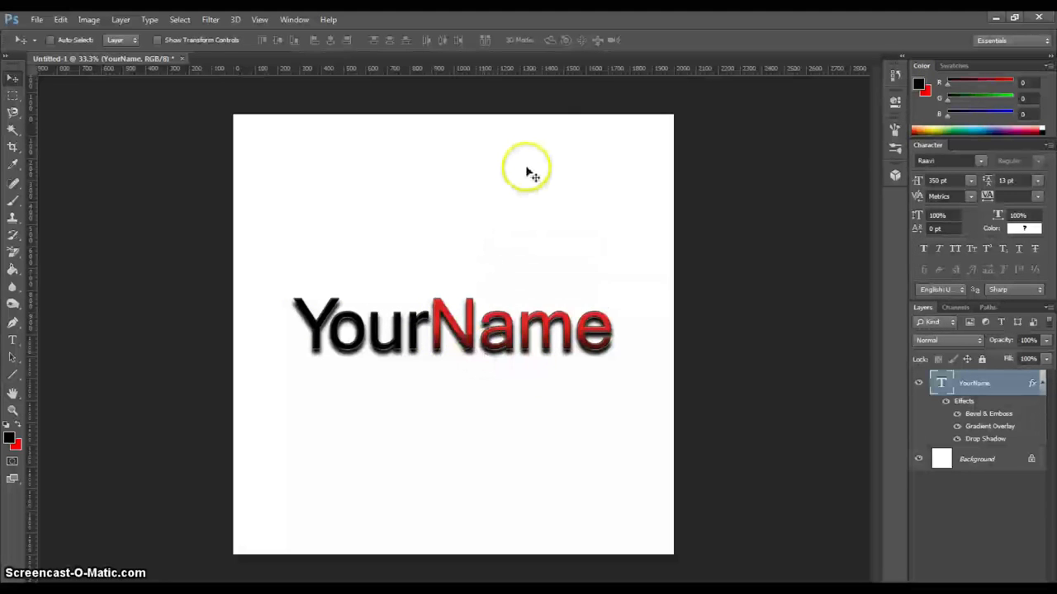
{"action": "mouse_move", "coordinate": [496, 244]}
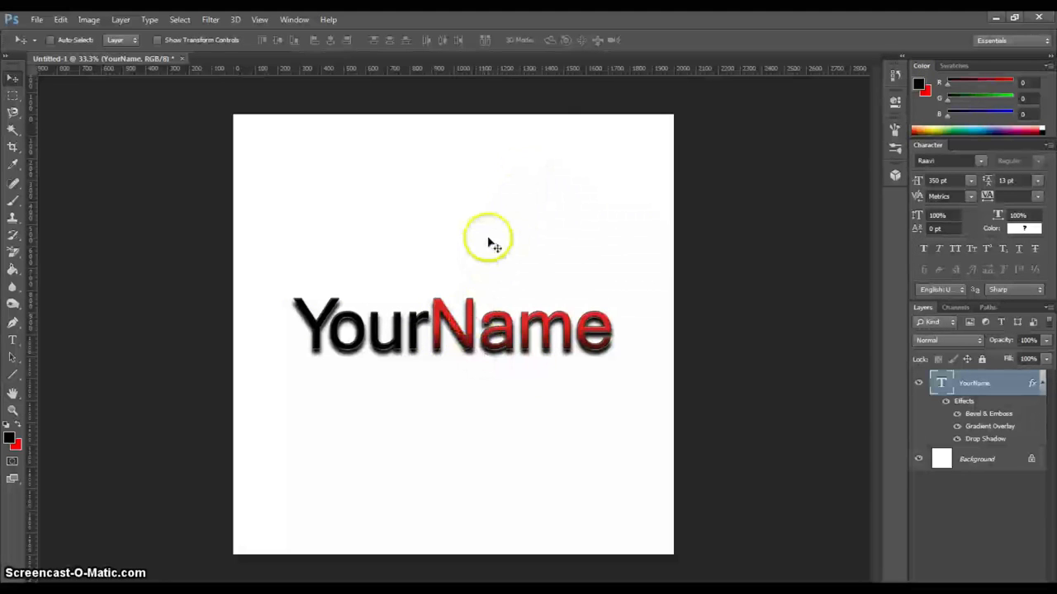
{"action": "mouse_move", "coordinate": [482, 231]}
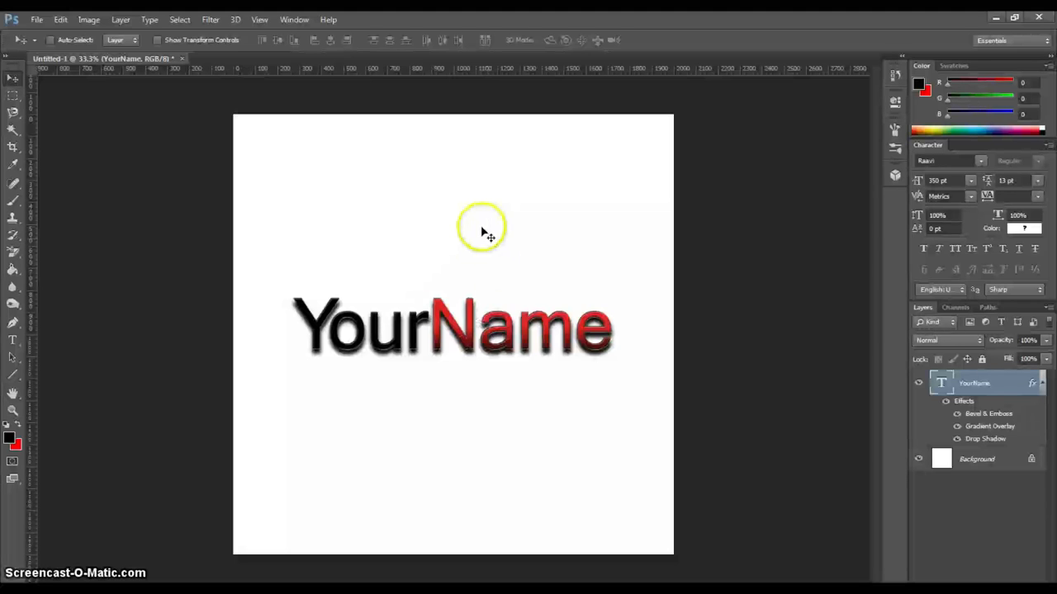
{"action": "mouse_move", "coordinate": [388, 323]}
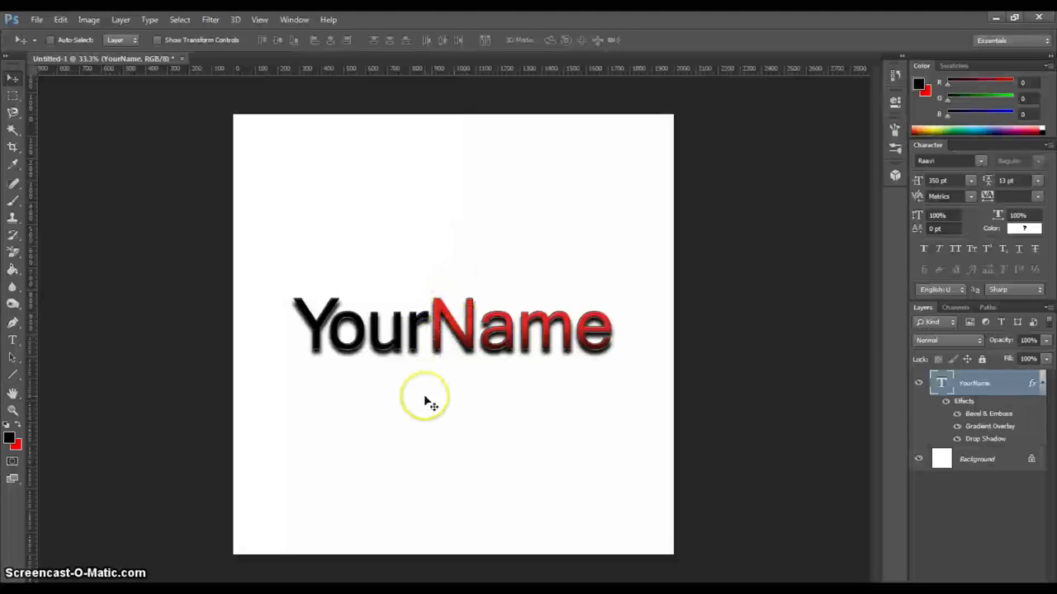
{"action": "mouse_move", "coordinate": [508, 331]}
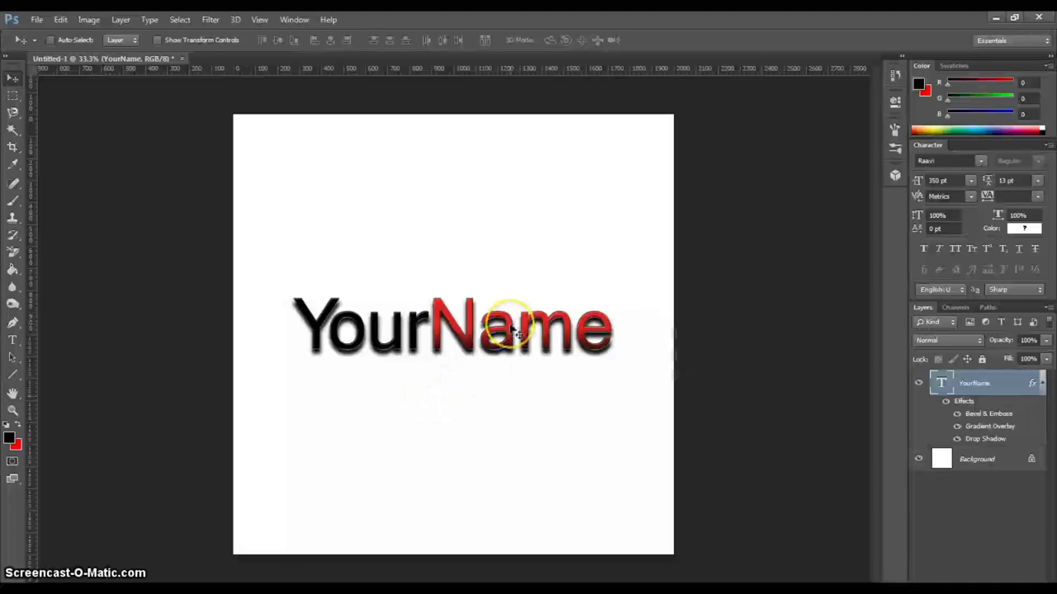
{"action": "mouse_move", "coordinate": [652, 301]}
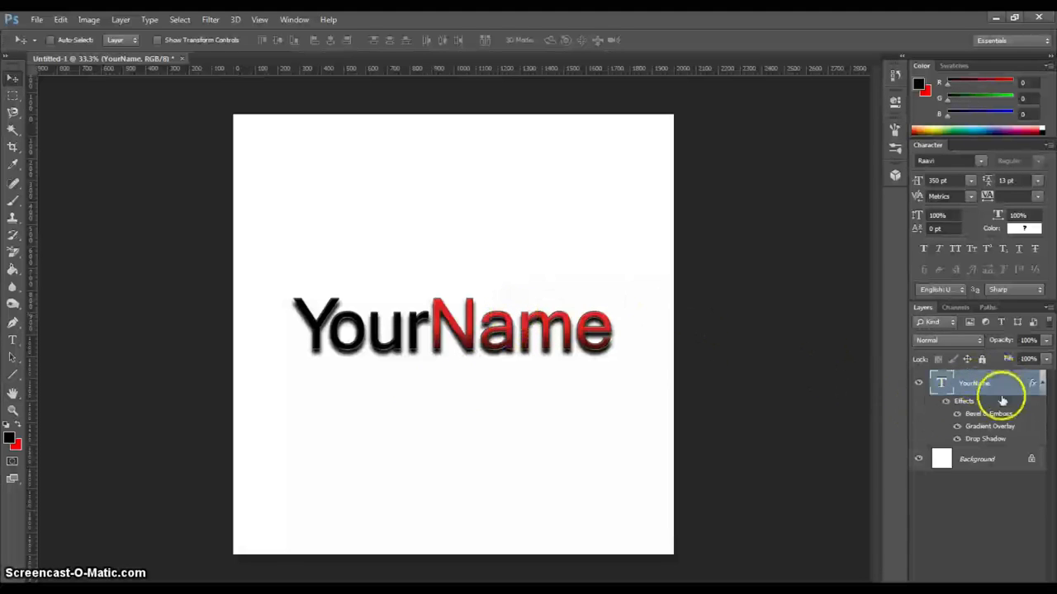
{"action": "mouse_move", "coordinate": [822, 366]}
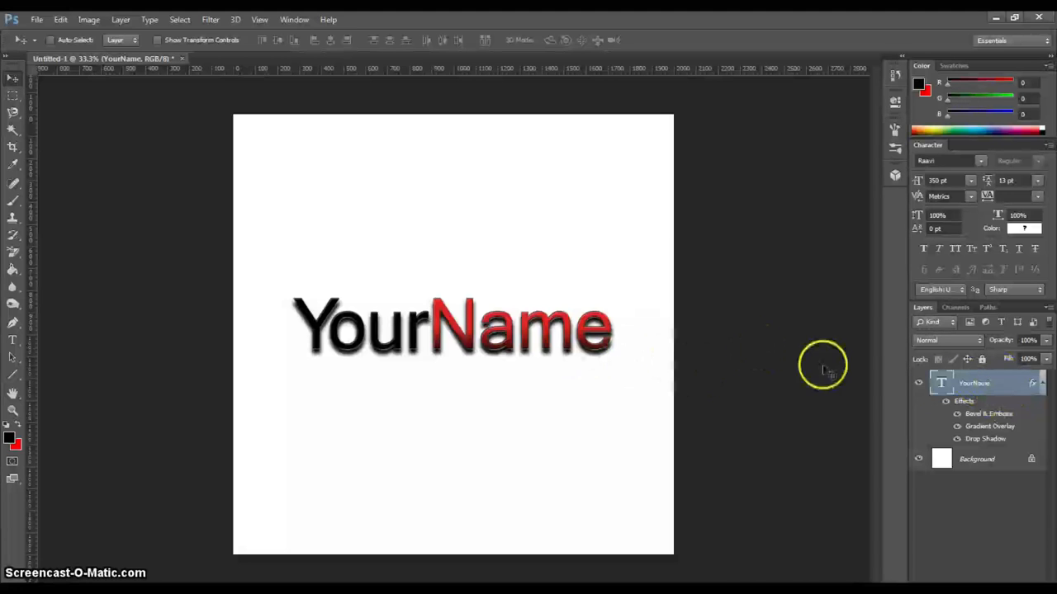
Step: Reopen the text layer's style and turn on an Outer Glow effect
{"action": "double_click", "coordinate": [964, 401]}
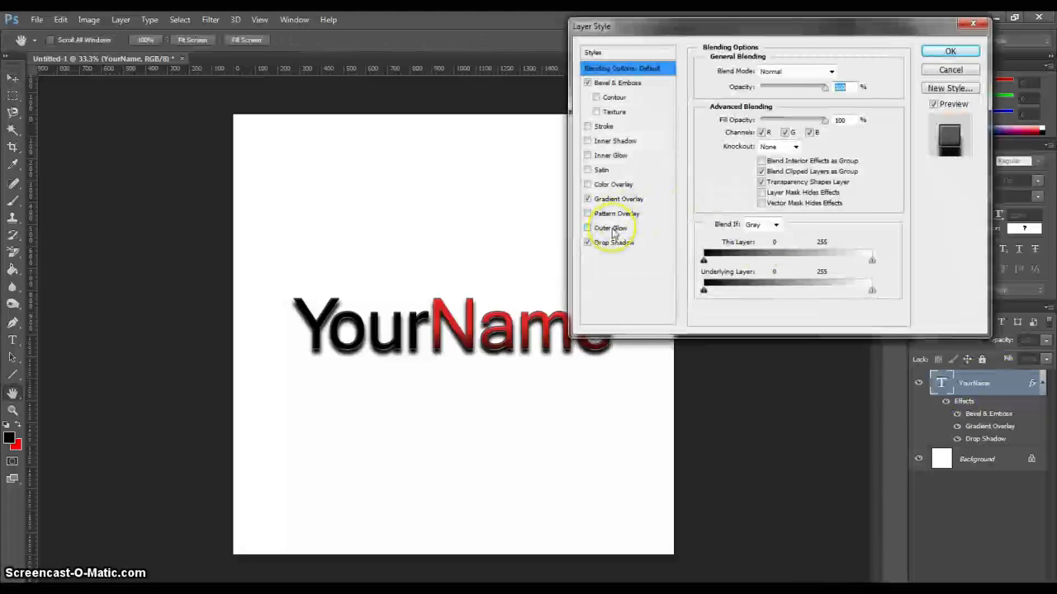
{"action": "left_click", "coordinate": [611, 227]}
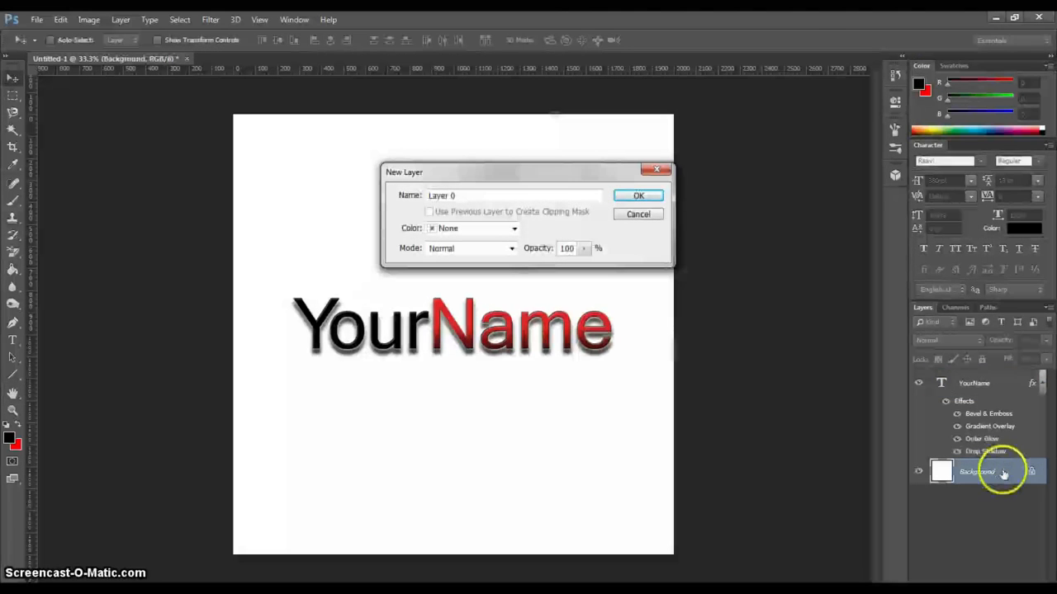
Step: Convert the background into Layer 0 and give it a radial Gradient Overlay
{"action": "left_click", "coordinate": [637, 195]}
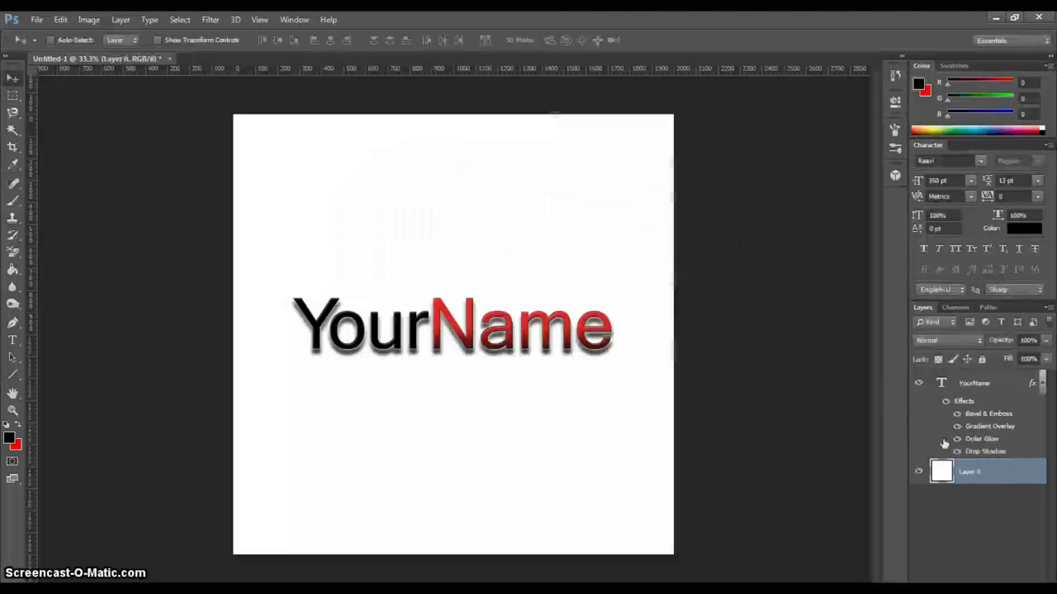
{"action": "left_click", "coordinate": [13, 271]}
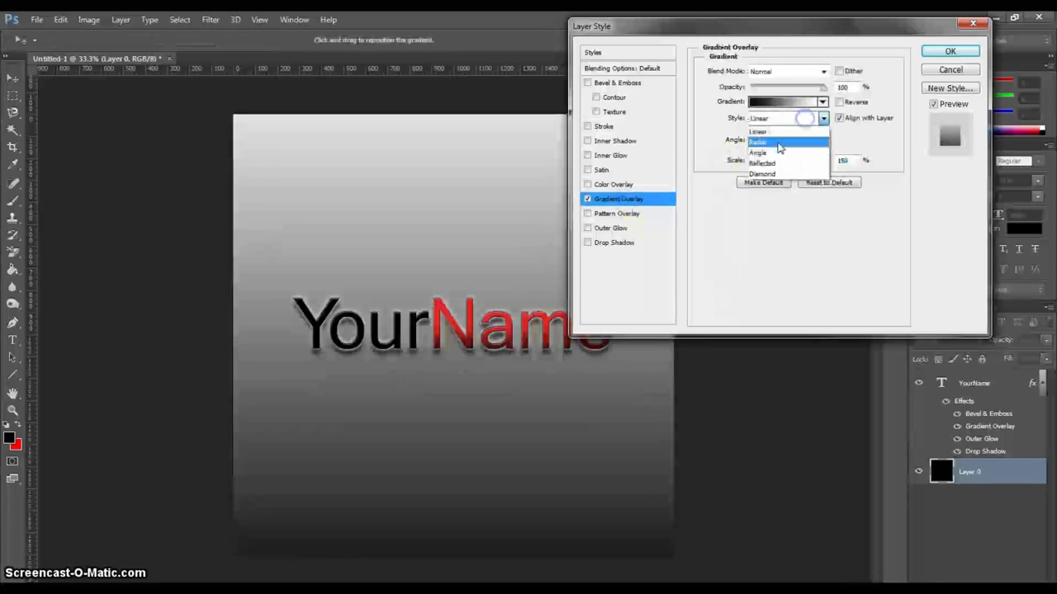
{"action": "left_click", "coordinate": [758, 142]}
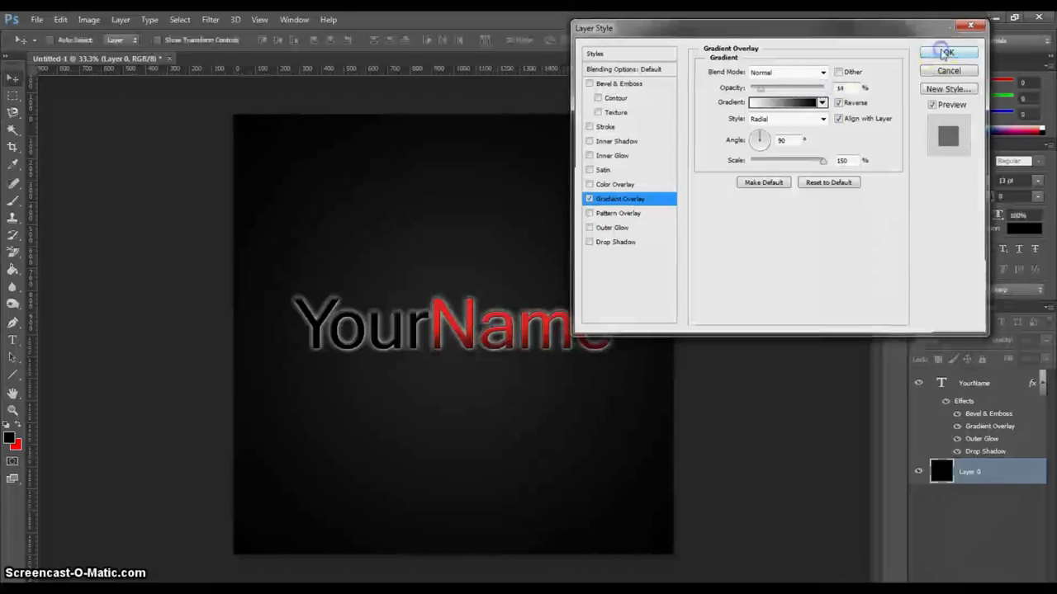
{"action": "left_click", "coordinate": [948, 51]}
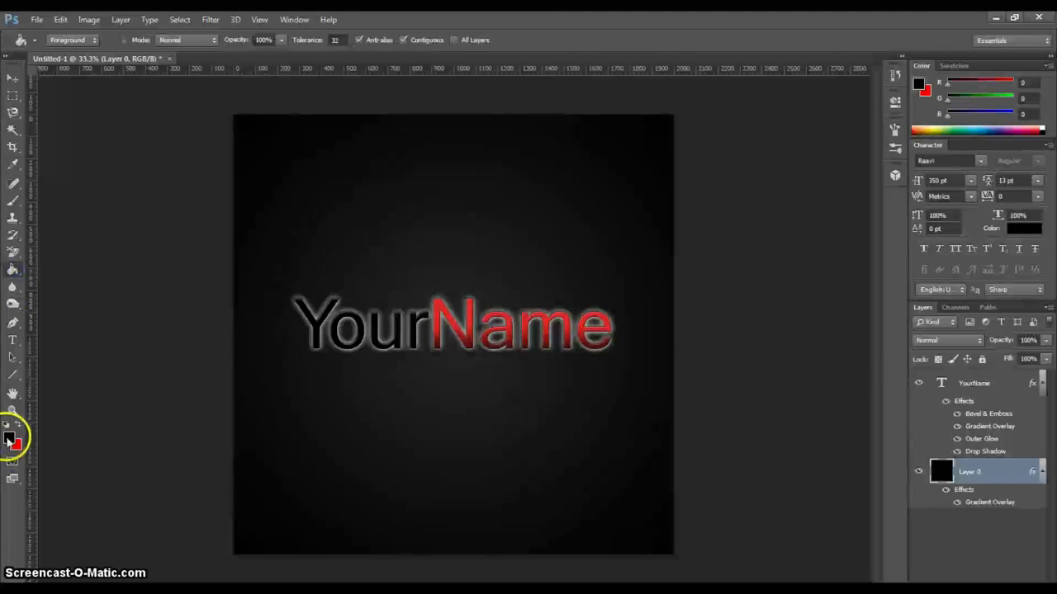
Step: Set the foreground colour to light grey (#efefef) for filling the layer
{"action": "left_click", "coordinate": [10, 435]}
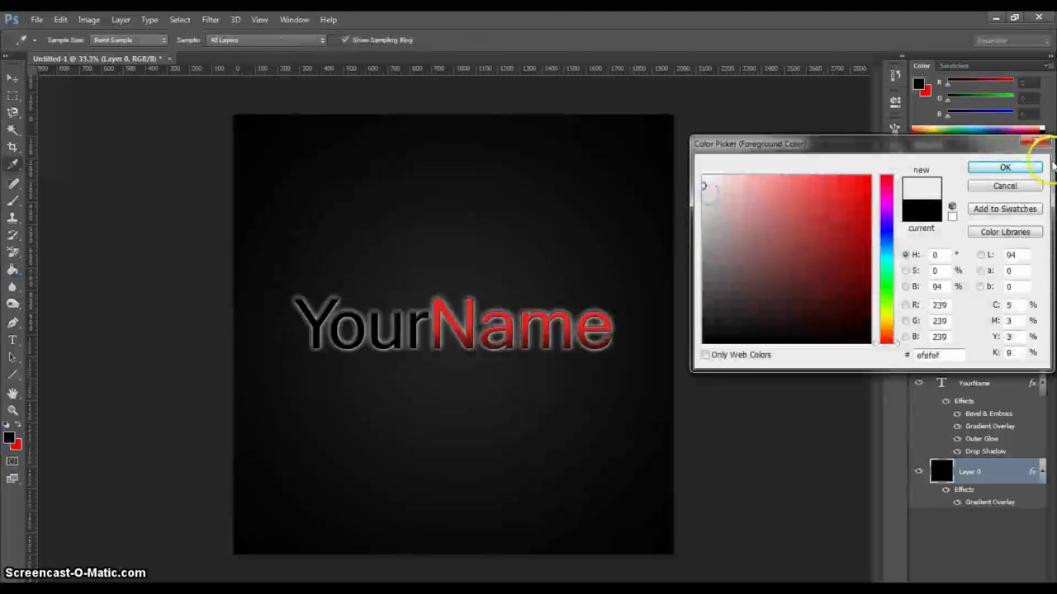
{"action": "left_click", "coordinate": [1004, 167]}
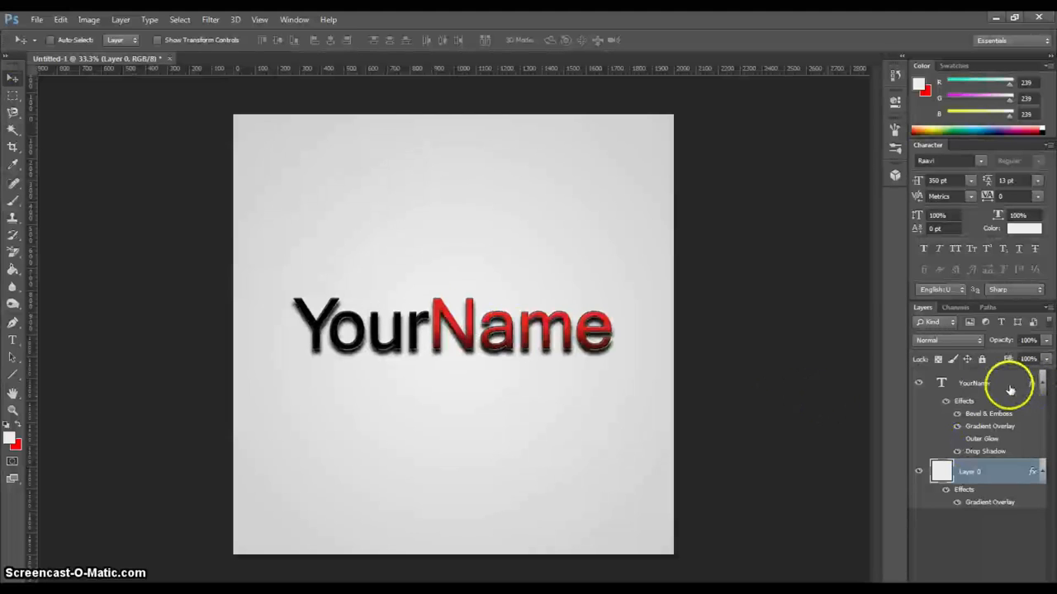
Step: Add an empty layer above the YourName text and rename it 'gloss'
{"action": "left_click", "coordinate": [972, 383]}
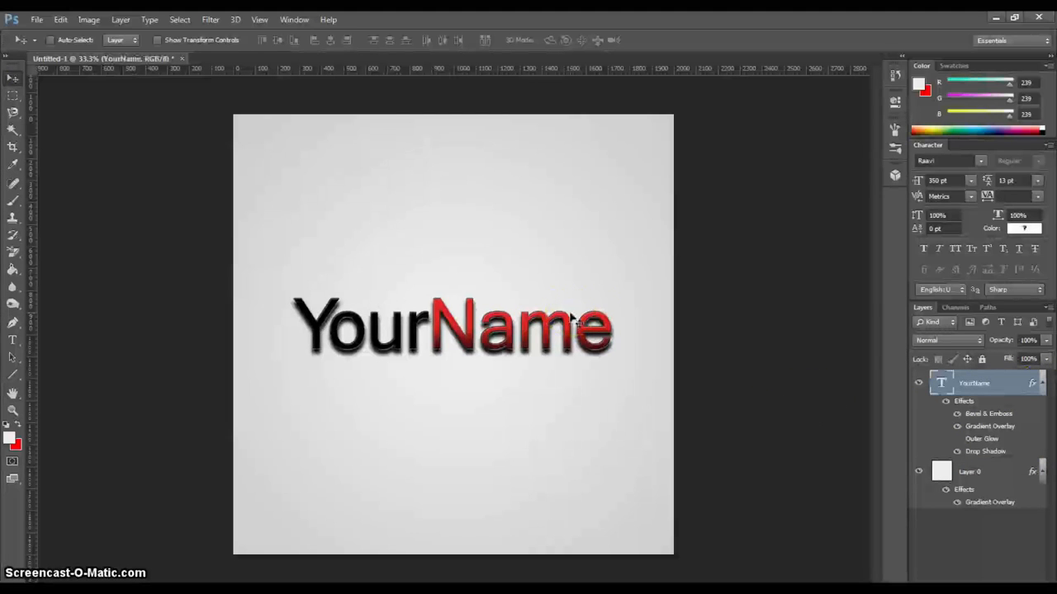
{"action": "mouse_move", "coordinate": [805, 322]}
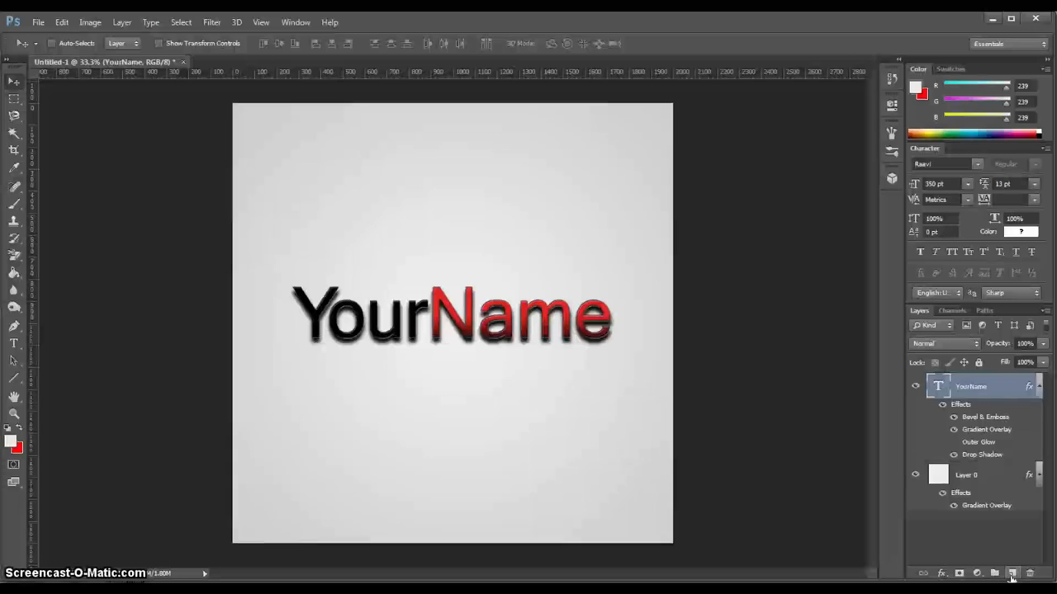
{"action": "left_click", "coordinate": [1011, 571]}
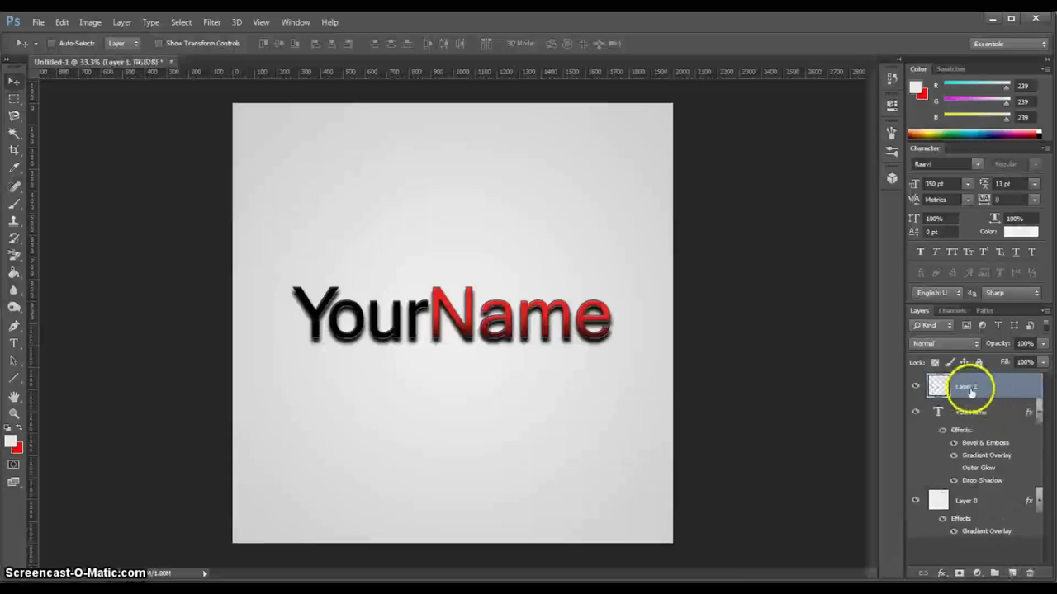
{"action": "double_click", "coordinate": [966, 387]}
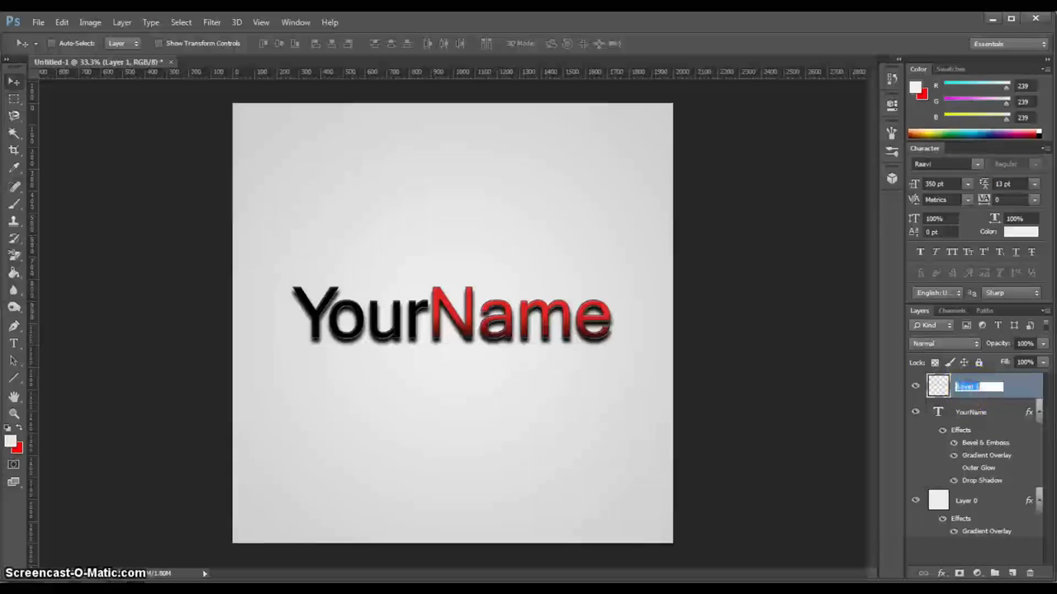
{"action": "type", "text": "gloss"}
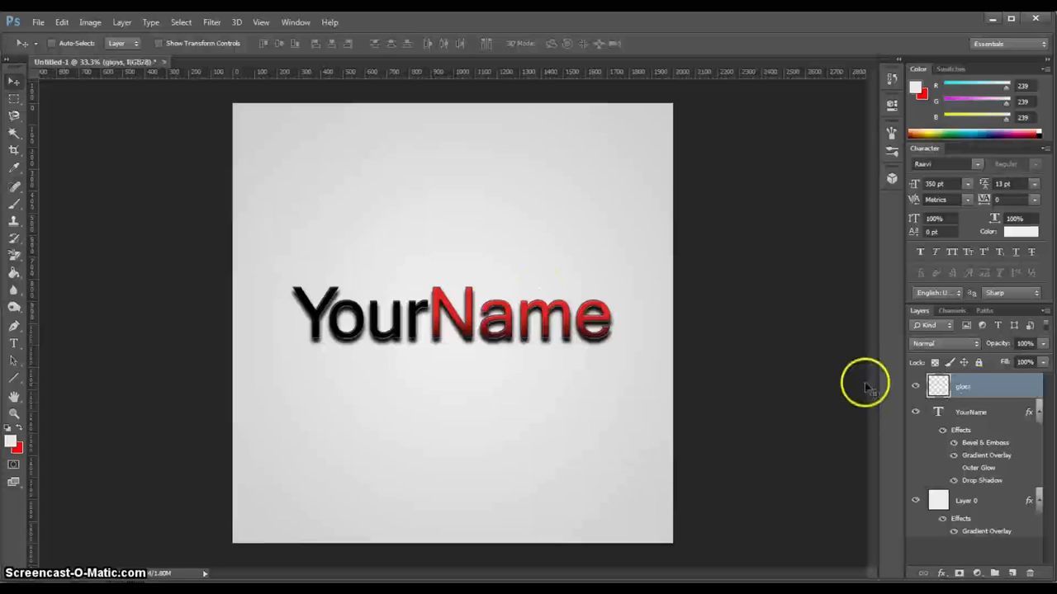
{"action": "mouse_move", "coordinate": [751, 305]}
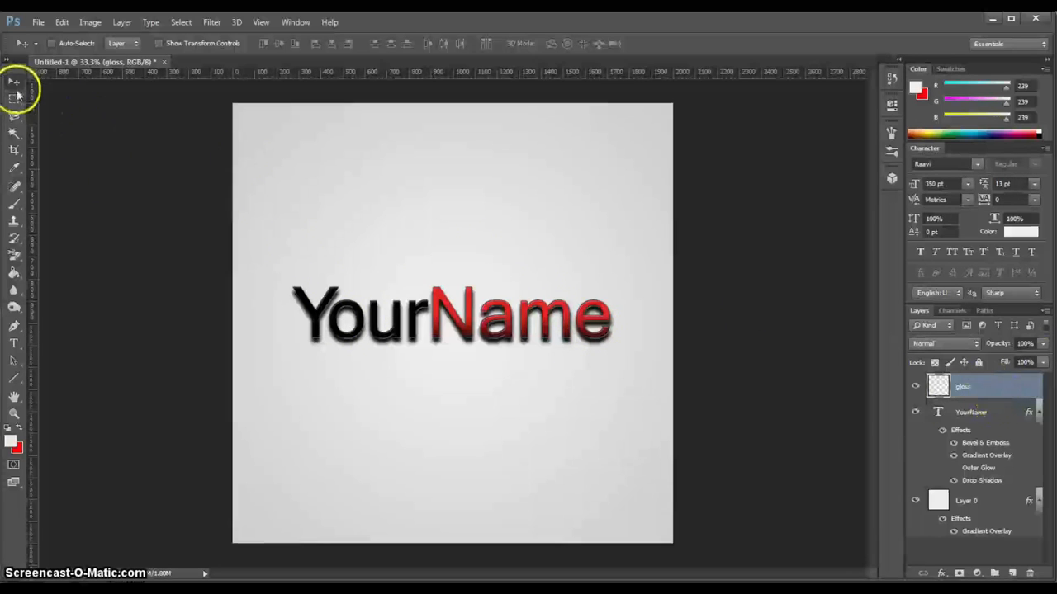
{"action": "mouse_move", "coordinate": [13, 99]}
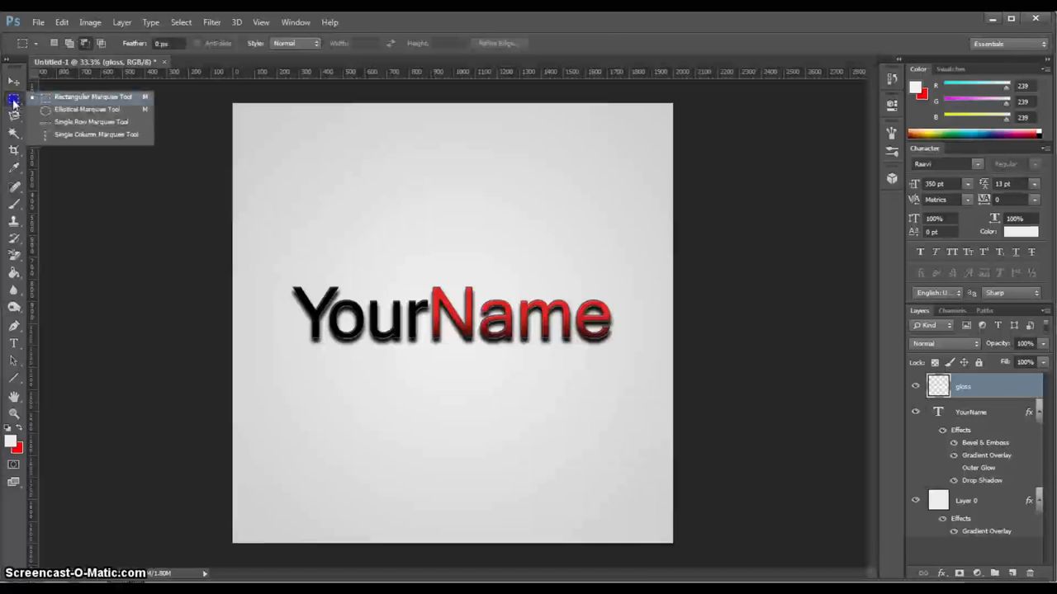
{"action": "mouse_move", "coordinate": [91, 122]}
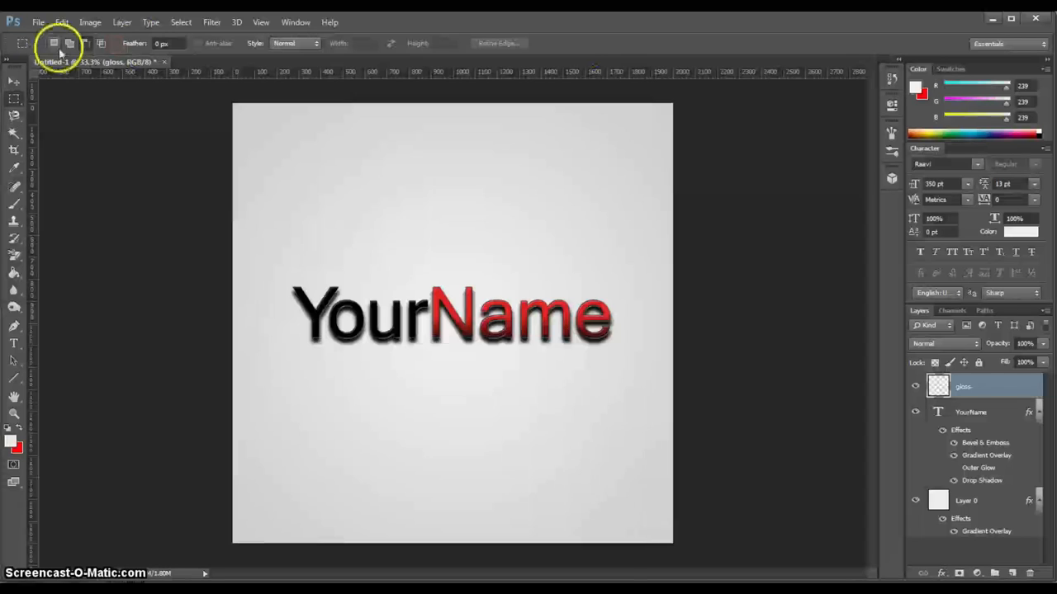
{"action": "mouse_move", "coordinate": [129, 69]}
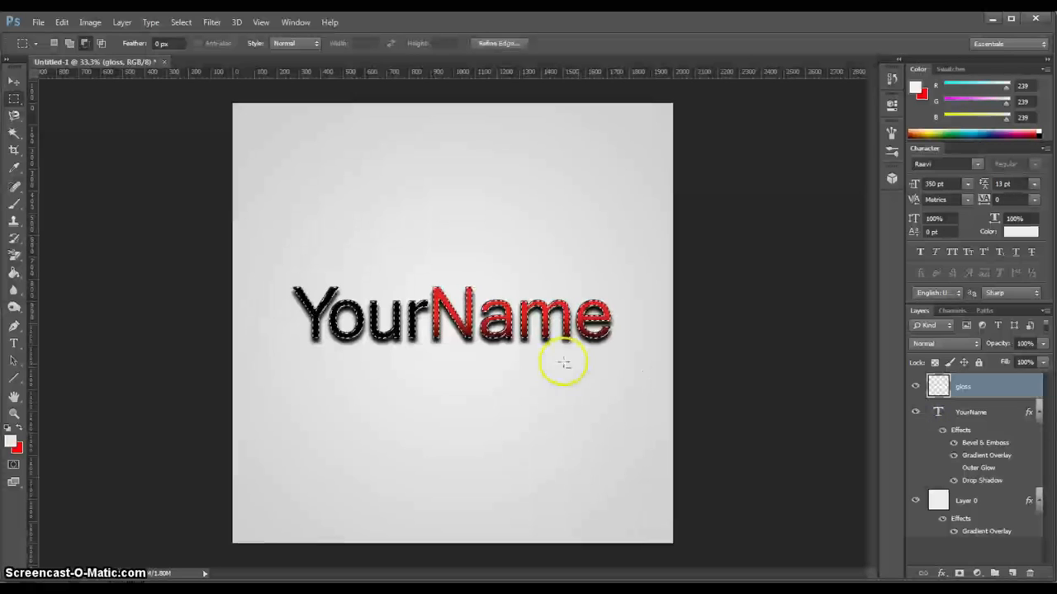
{"action": "mouse_move", "coordinate": [224, 301]}
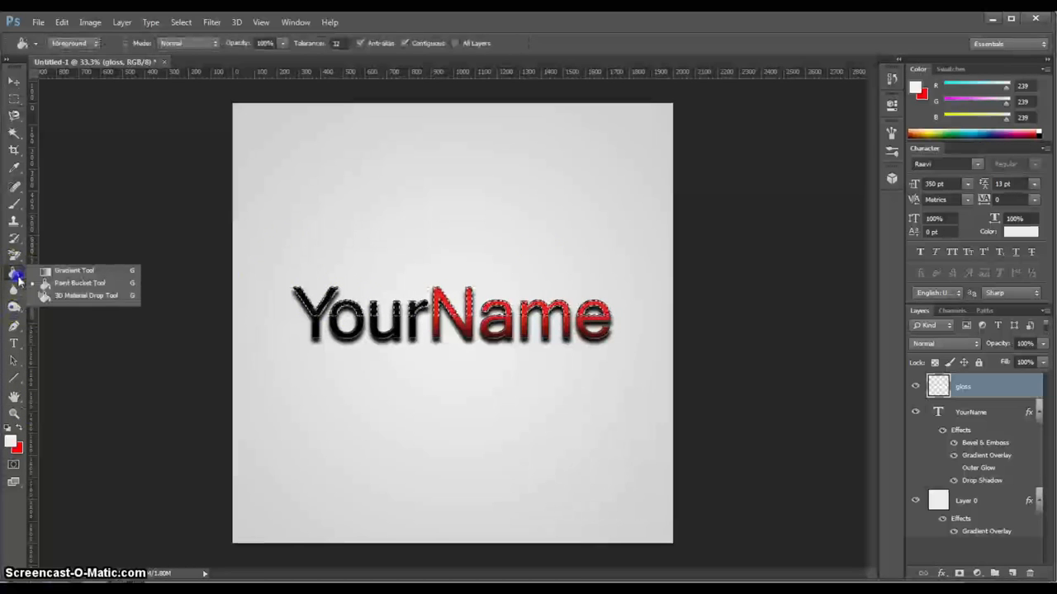
Step: With the Gradient Tool and white foreground, lay a white-to-transparent gloss over the upper half of the letters
{"action": "left_click", "coordinate": [75, 271]}
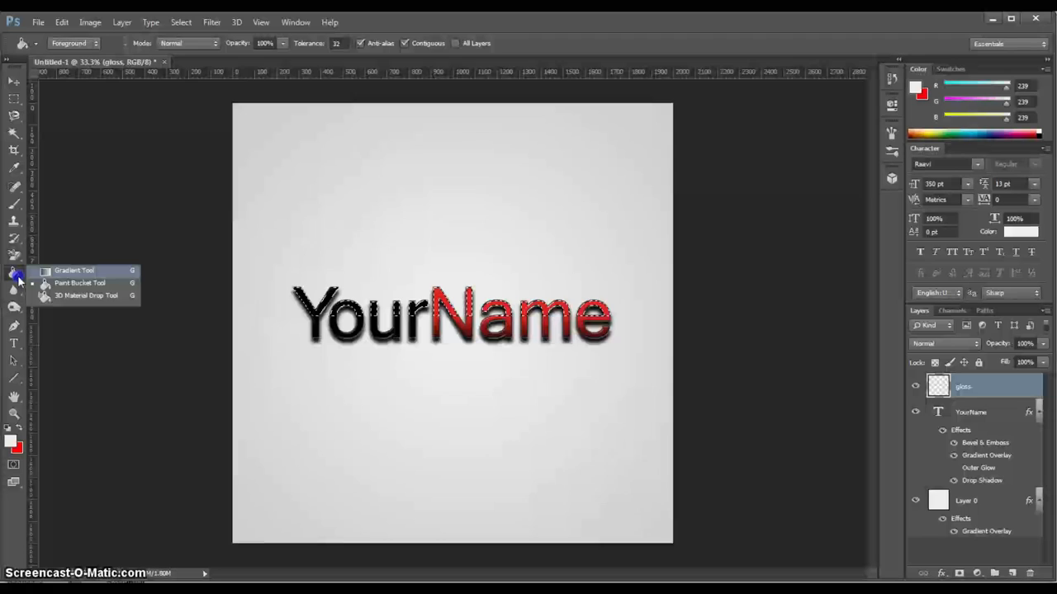
{"action": "left_click", "coordinate": [74, 271]}
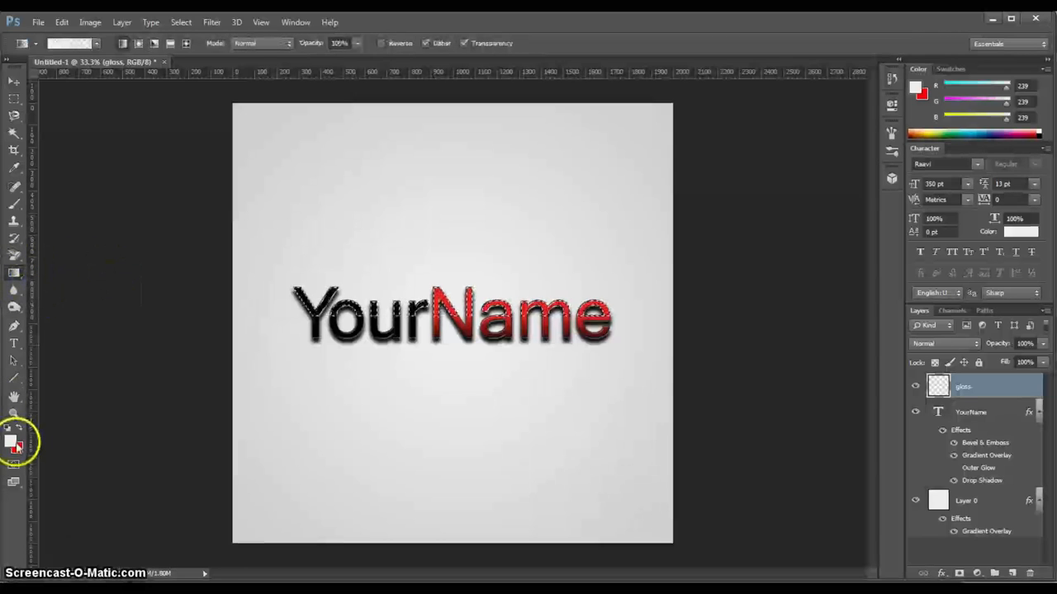
{"action": "left_click", "coordinate": [14, 443]}
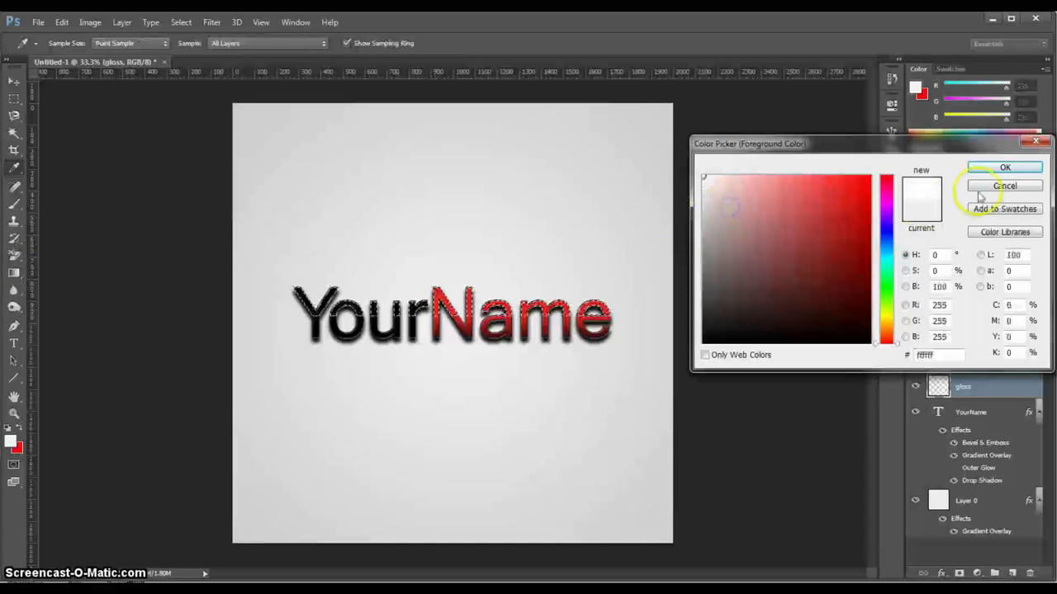
{"action": "left_click", "coordinate": [1003, 167]}
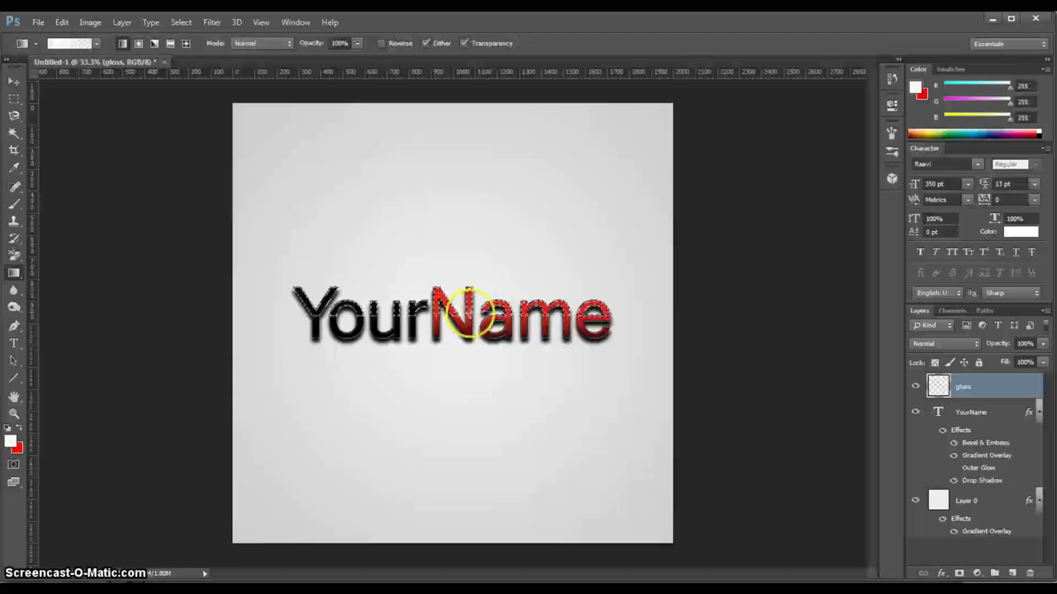
{"action": "left_click", "coordinate": [974, 386]}
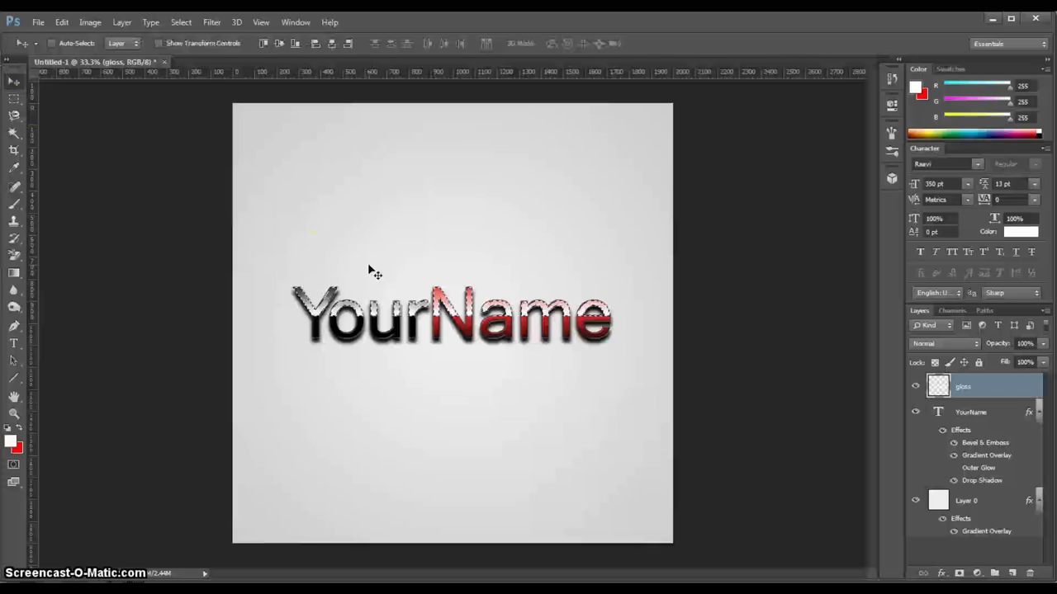
{"action": "mouse_move", "coordinate": [723, 310]}
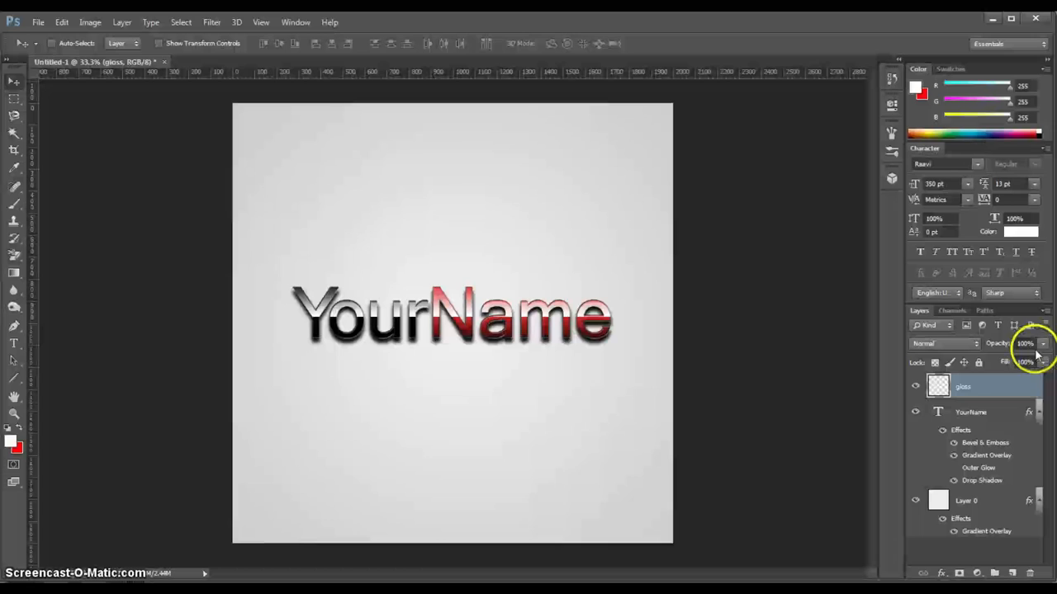
Step: Lower the gloss layer's opacity and fill until the shine on YourName looks subtle
{"action": "left_click", "coordinate": [1037, 344]}
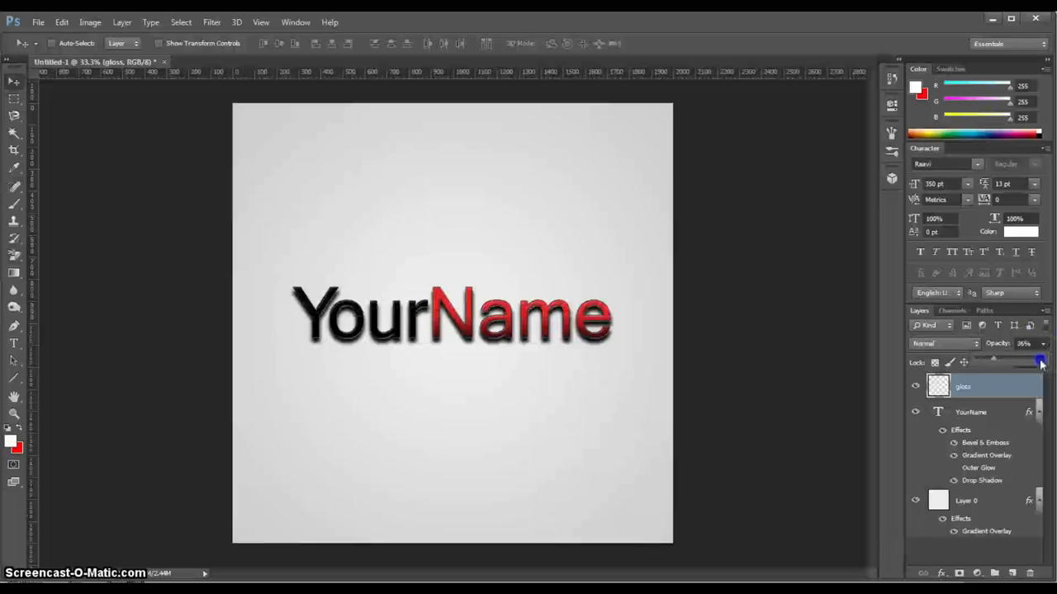
{"action": "left_click_drag", "start_coordinate": [1040, 363], "coordinate": [997, 363]}
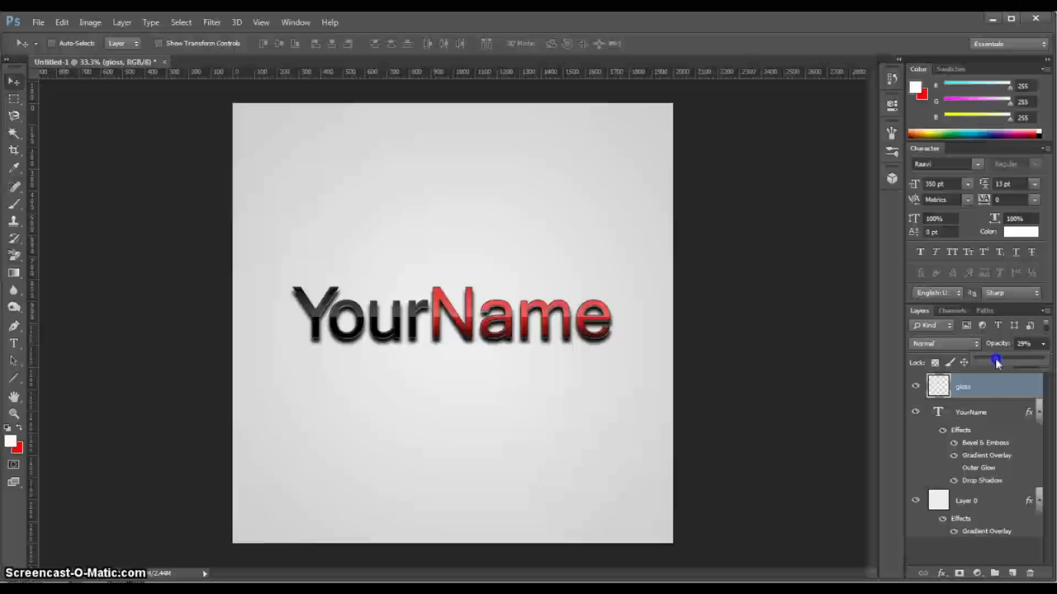
{"action": "left_click_drag", "start_coordinate": [997, 361], "coordinate": [1020, 361]}
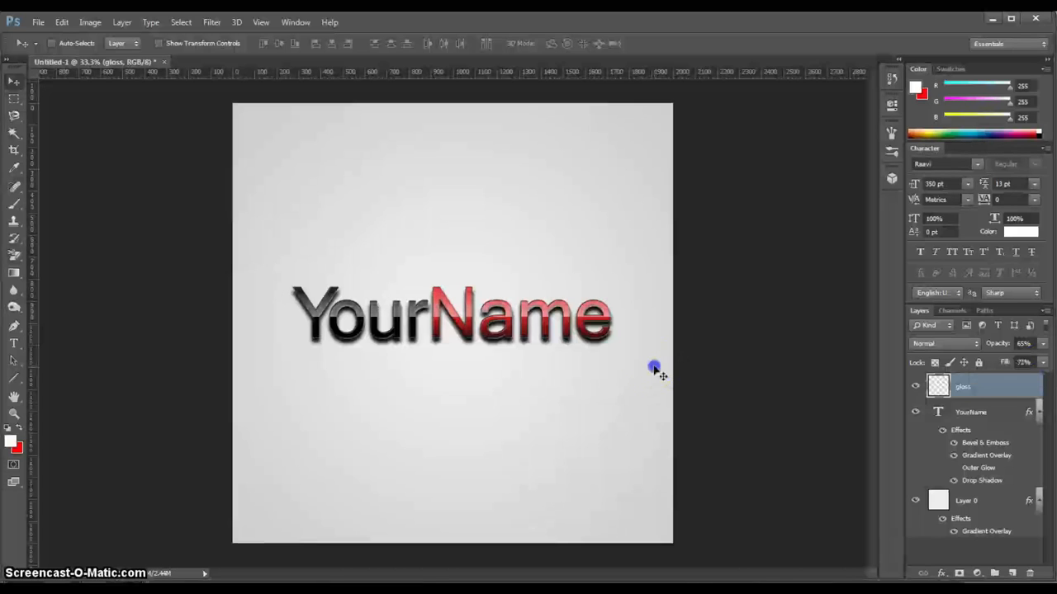
{"action": "left_click", "coordinate": [971, 412]}
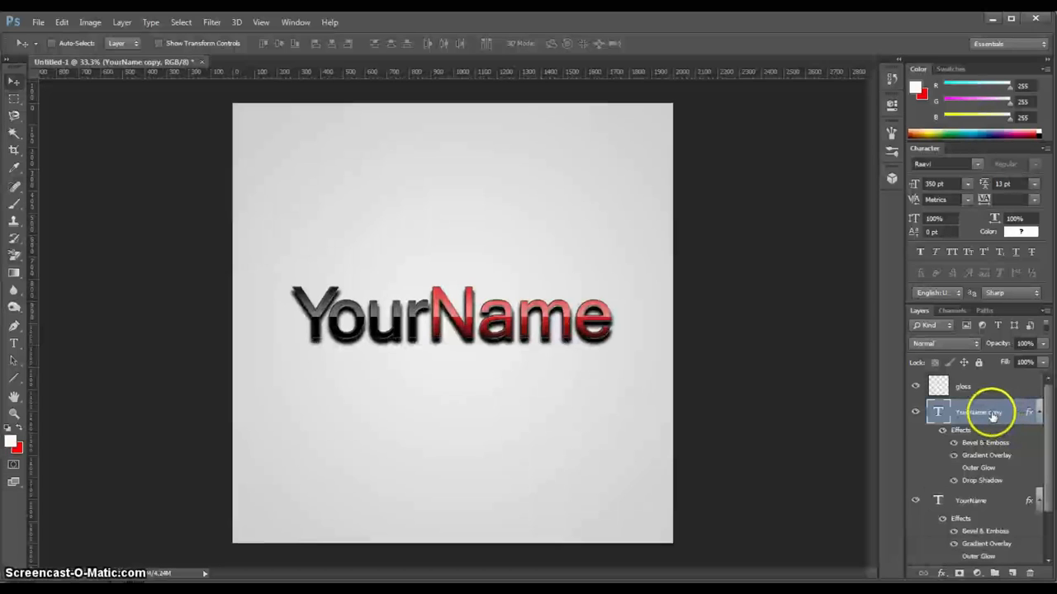
Step: Rename the duplicated text layer 'reflection' and merge it into a plain pixel layer
{"action": "double_click", "coordinate": [977, 413]}
{"action": "type", "text": "reflection"}
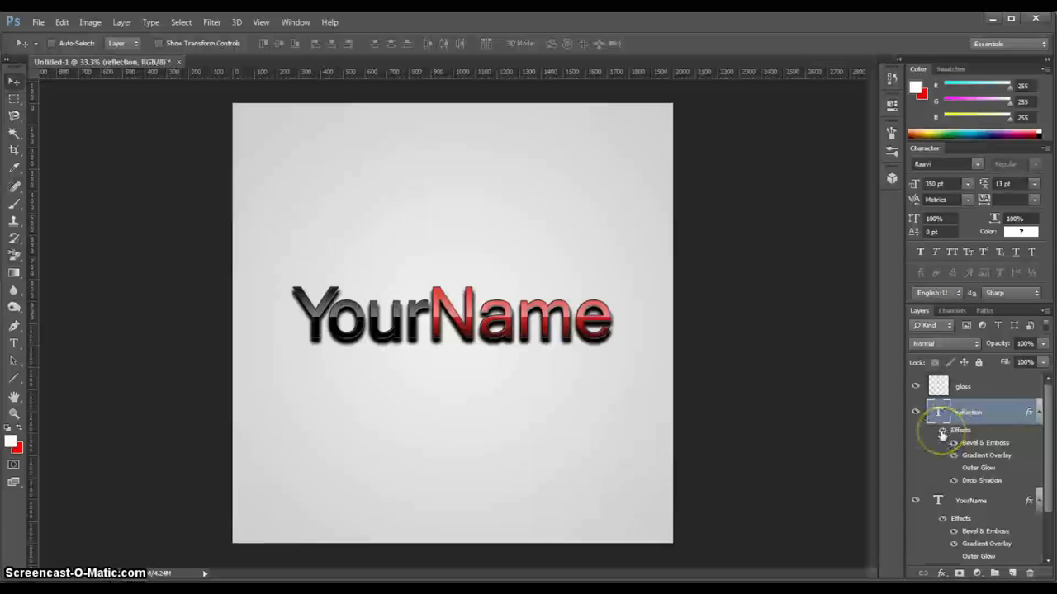
{"action": "left_click", "coordinate": [941, 429]}
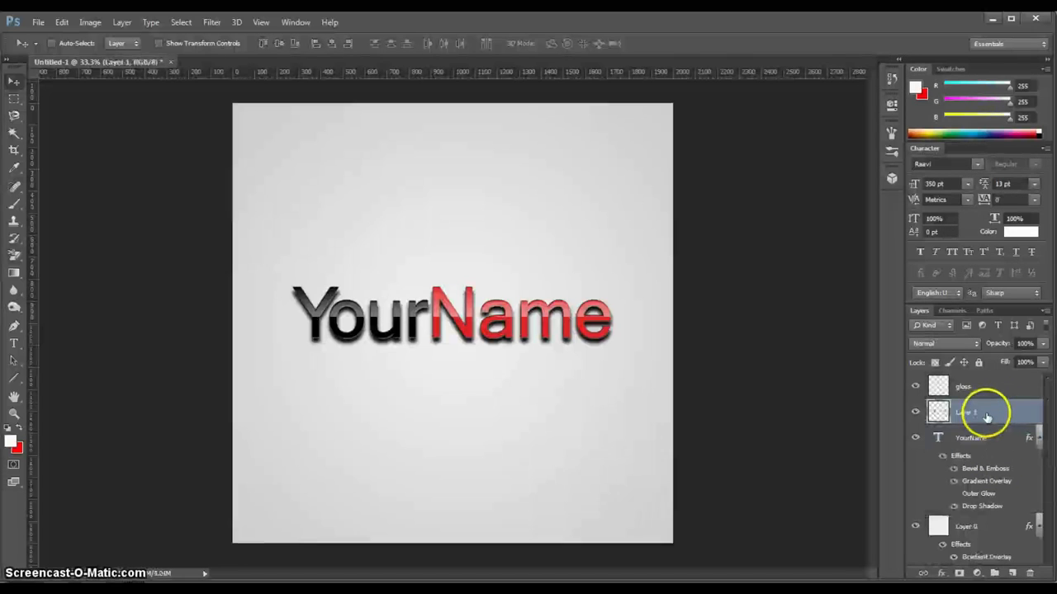
{"action": "double_click", "coordinate": [966, 413]}
{"action": "type", "text": "reflection"}
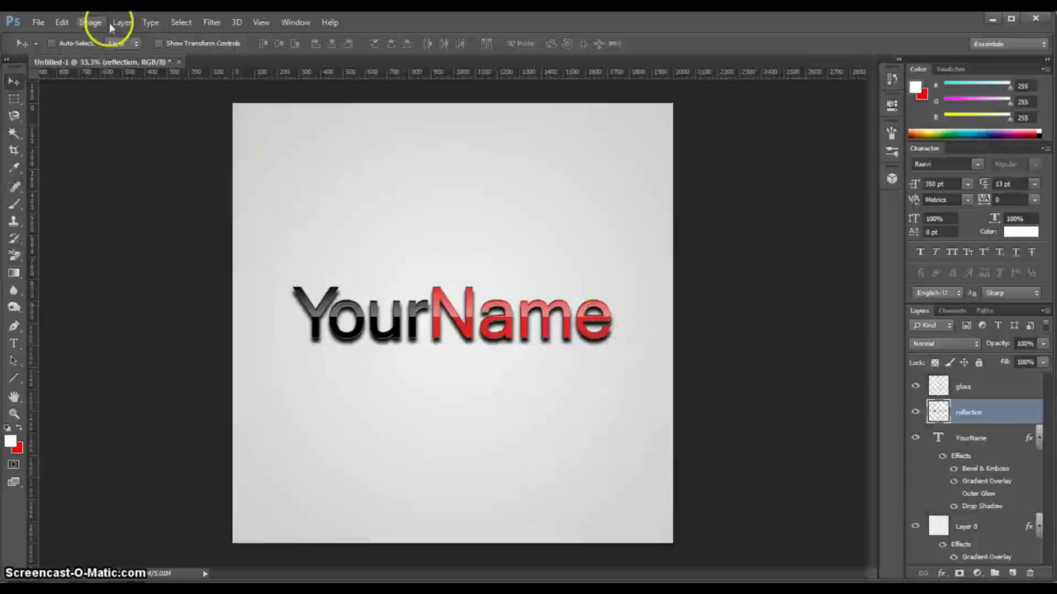
{"action": "left_click", "coordinate": [62, 23]}
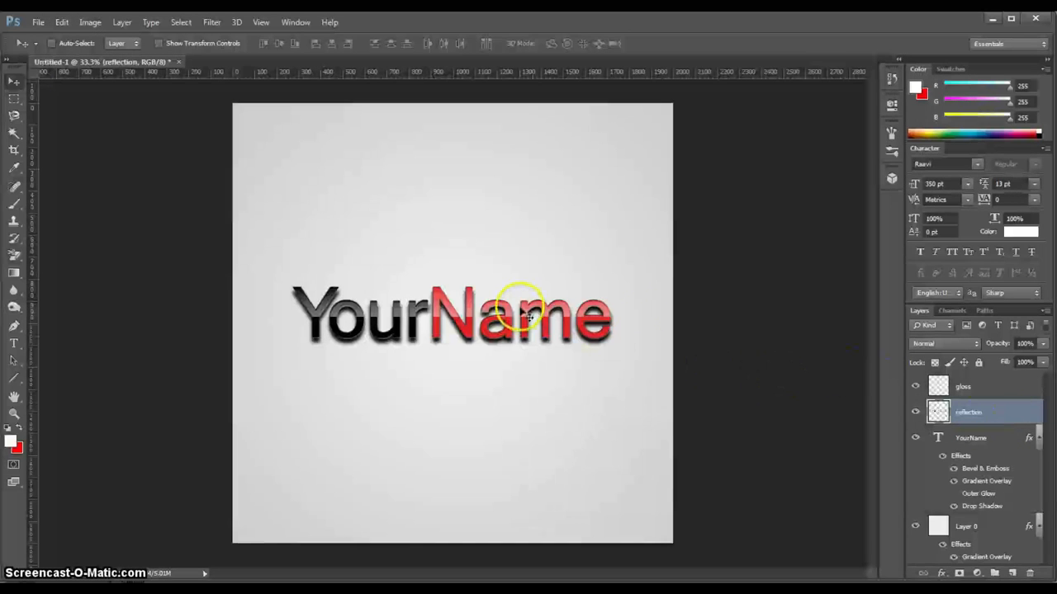
{"action": "mouse_move", "coordinate": [63, 29]}
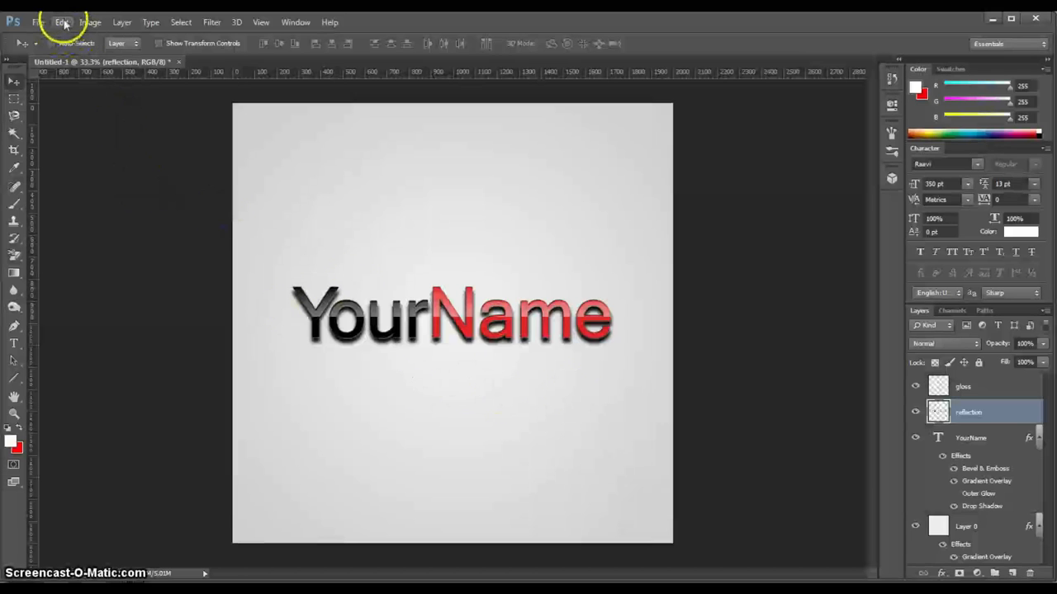
Step: Flip the reflection vertically under the logo and fade its lower part with a soft Eraser
{"action": "left_click", "coordinate": [61, 23]}
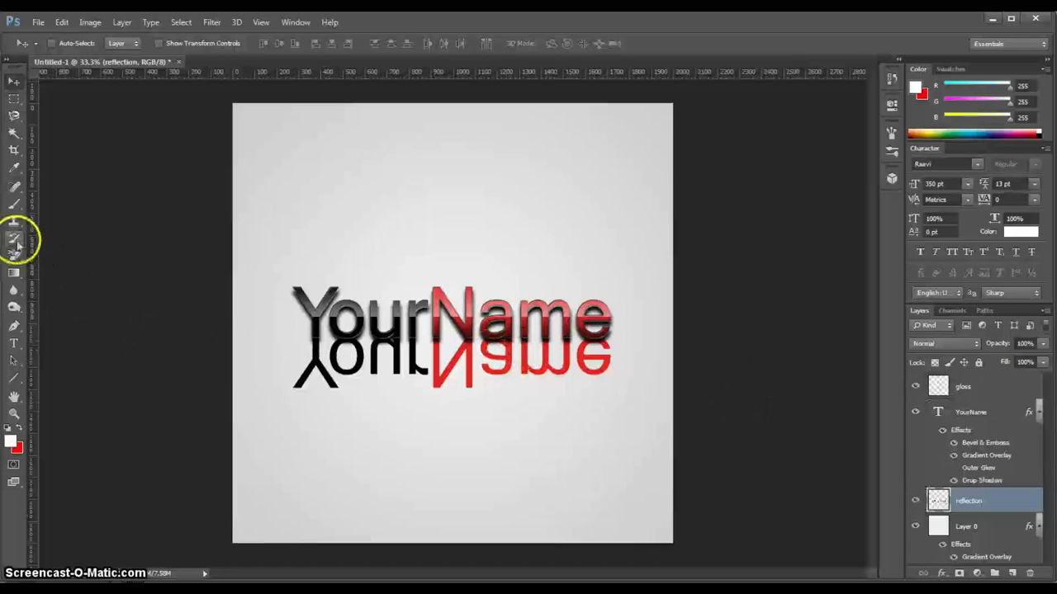
{"action": "left_click", "coordinate": [13, 241]}
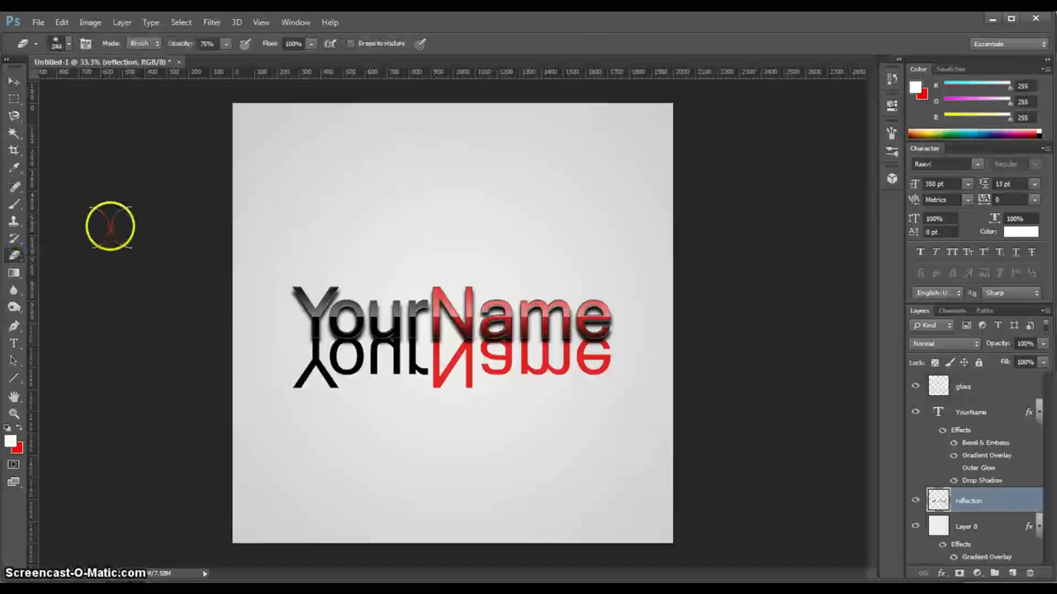
{"action": "left_click", "coordinate": [56, 43]}
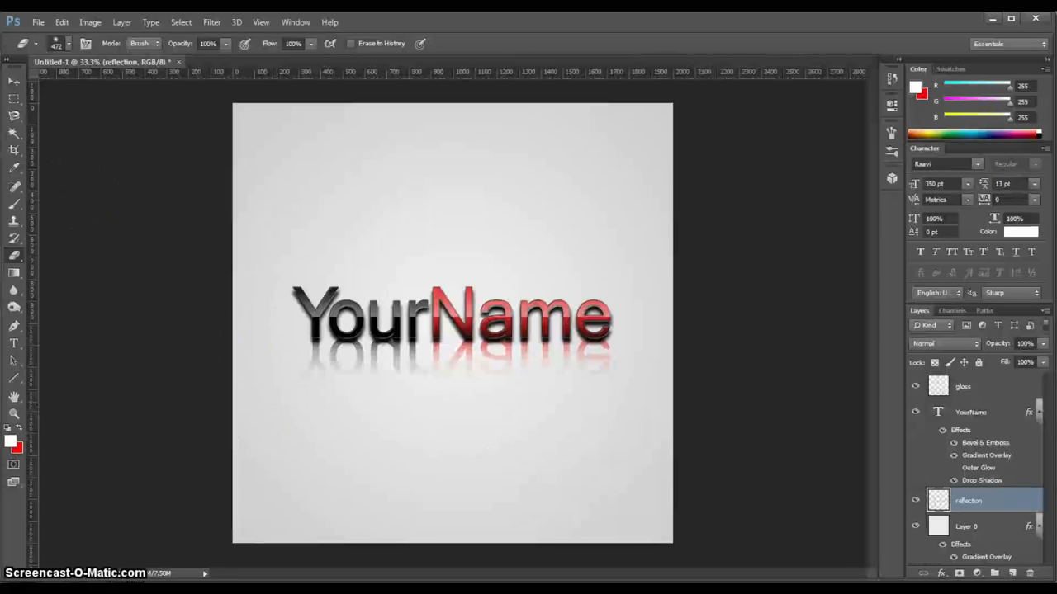
{"action": "left_click", "coordinate": [13, 83]}
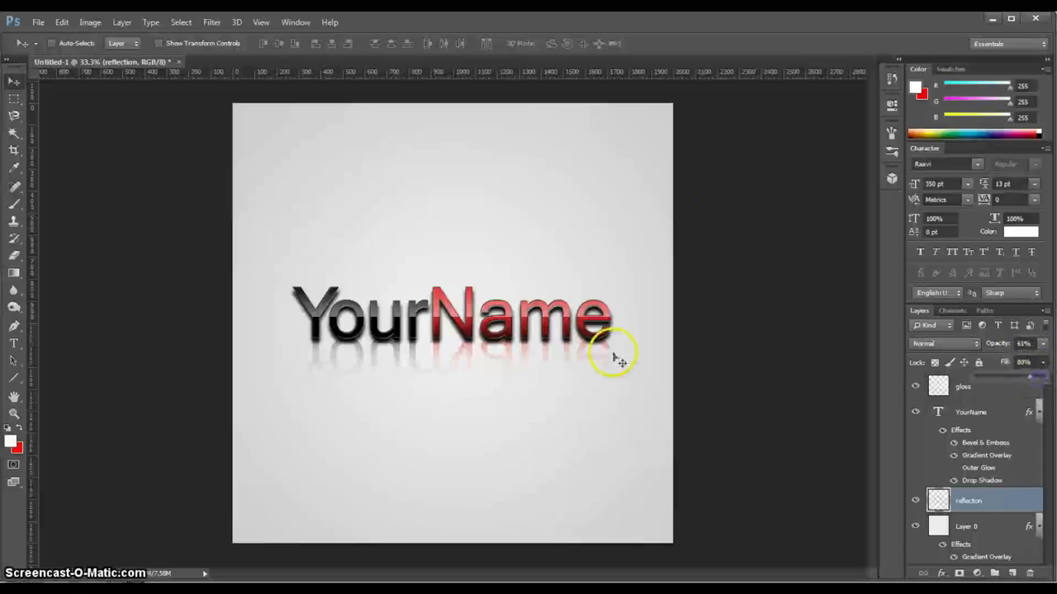
{"action": "mouse_move", "coordinate": [591, 363]}
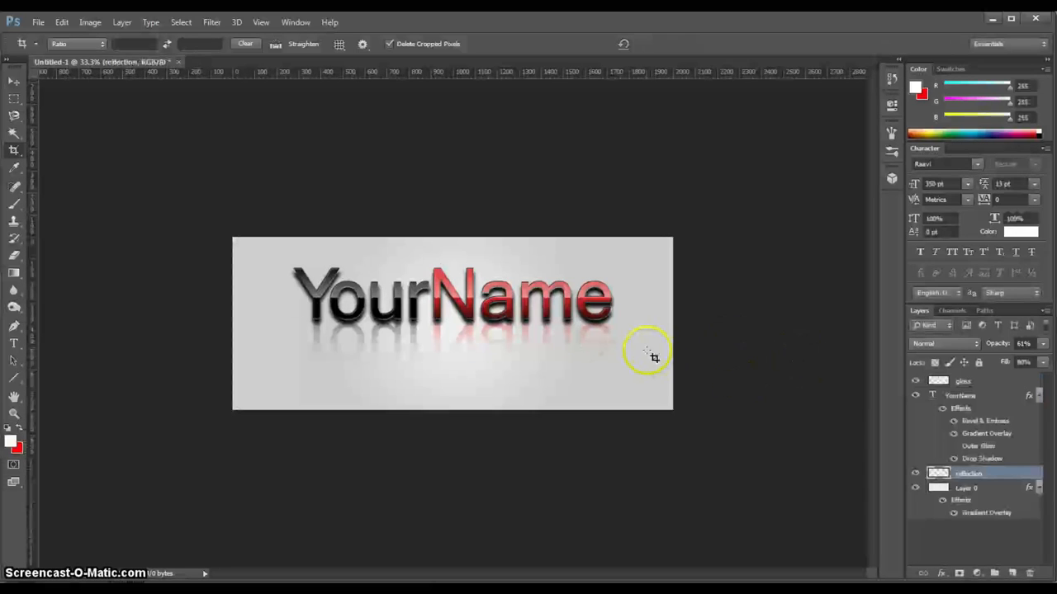
Step: Crop the canvas to a wide banner around YourName and its reflection
{"action": "left_click", "coordinate": [964, 379]}
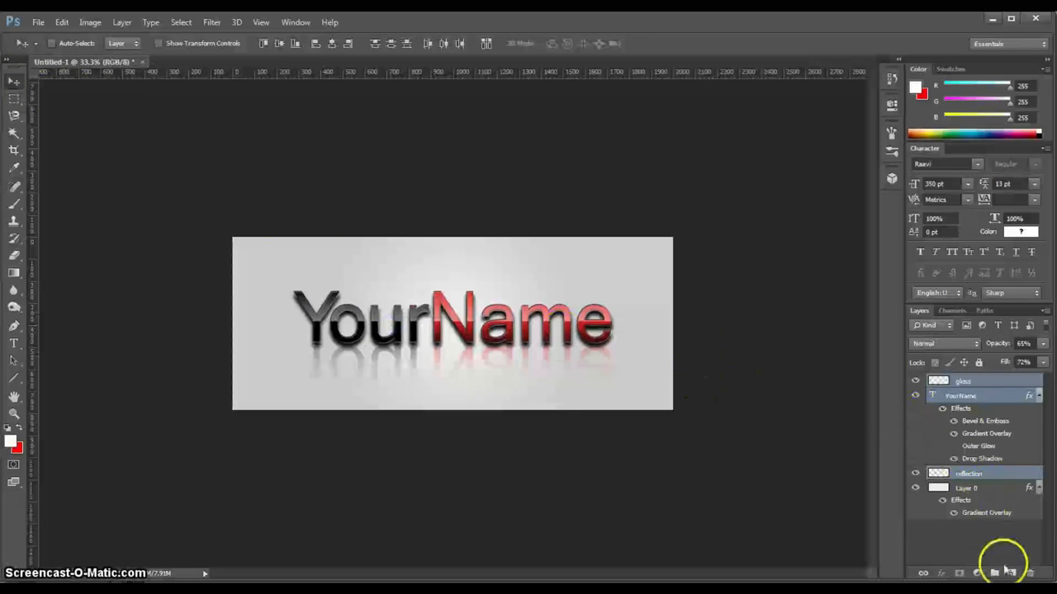
Step: On a new layer, marquee the right half of the banner and draw a white diagonal gradient sheen
{"action": "left_click", "coordinate": [994, 571]}
{"action": "type", "text": "gloss 2"}
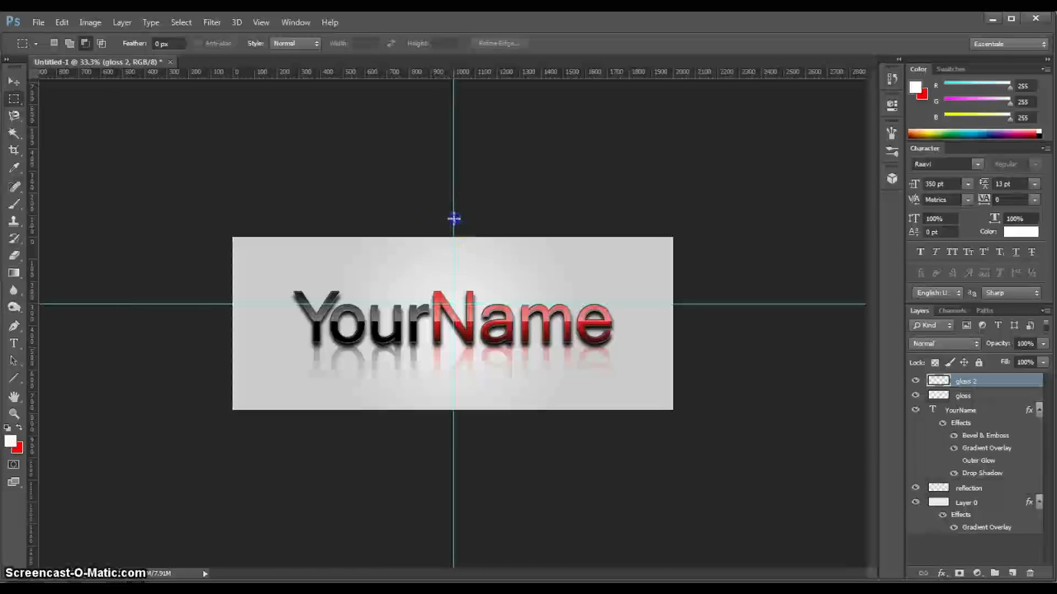
{"action": "left_click_drag", "start_coordinate": [454, 218], "coordinate": [463, 256]}
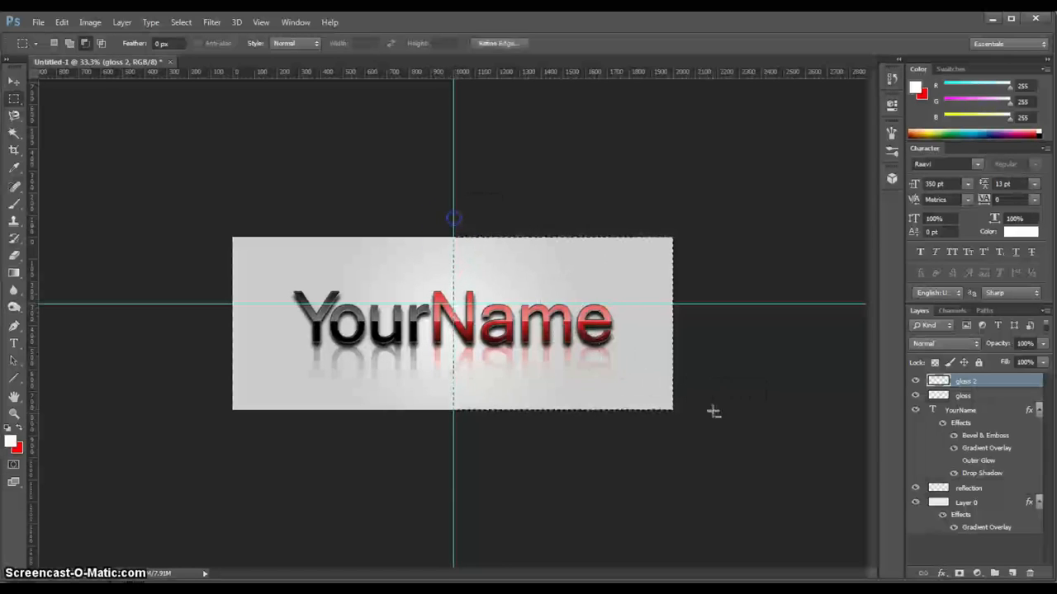
{"action": "left_click", "coordinate": [13, 346]}
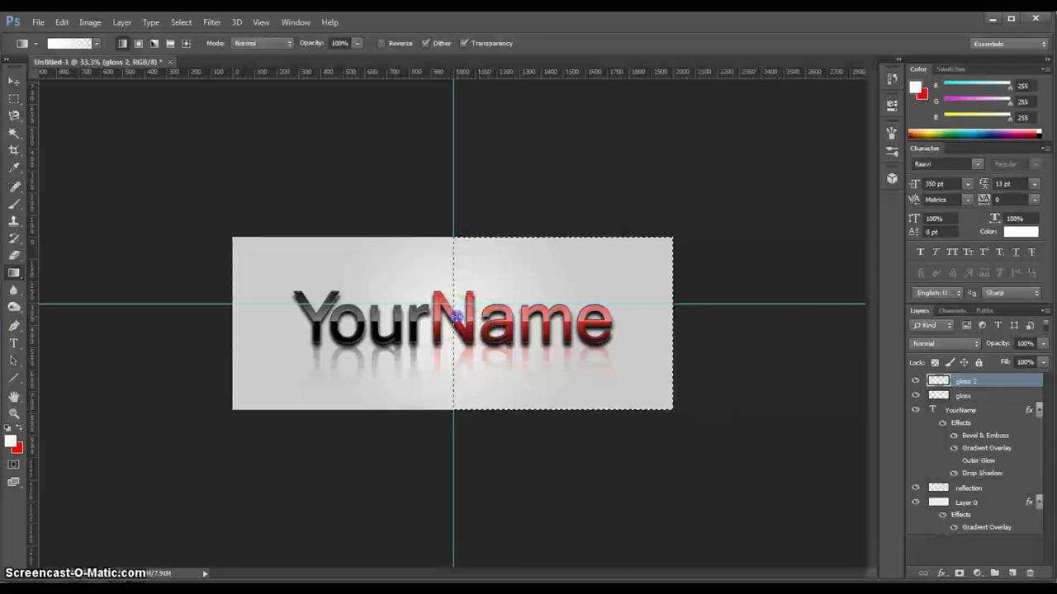
{"action": "left_click", "coordinate": [13, 82]}
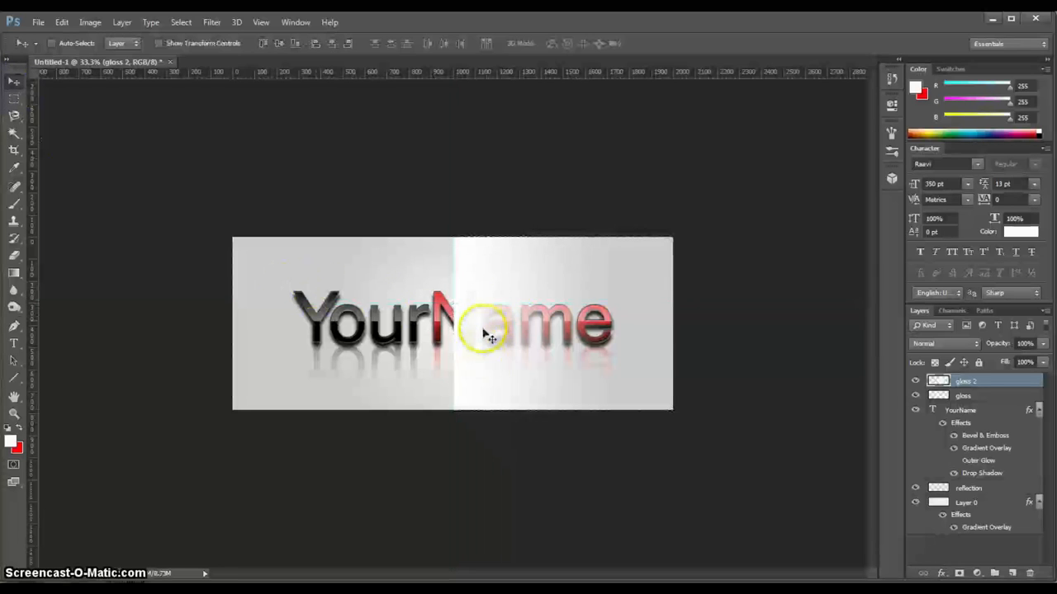
{"action": "mouse_move", "coordinate": [756, 300]}
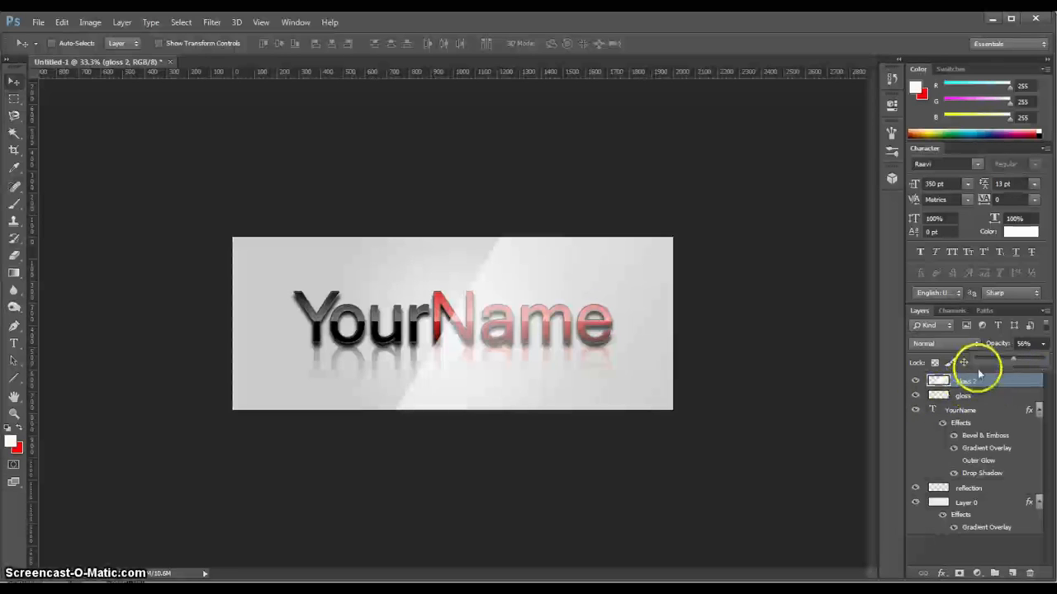
Step: Lower the sheen layer's opacity so the diagonal gloss stays faint
{"action": "left_click", "coordinate": [965, 380]}
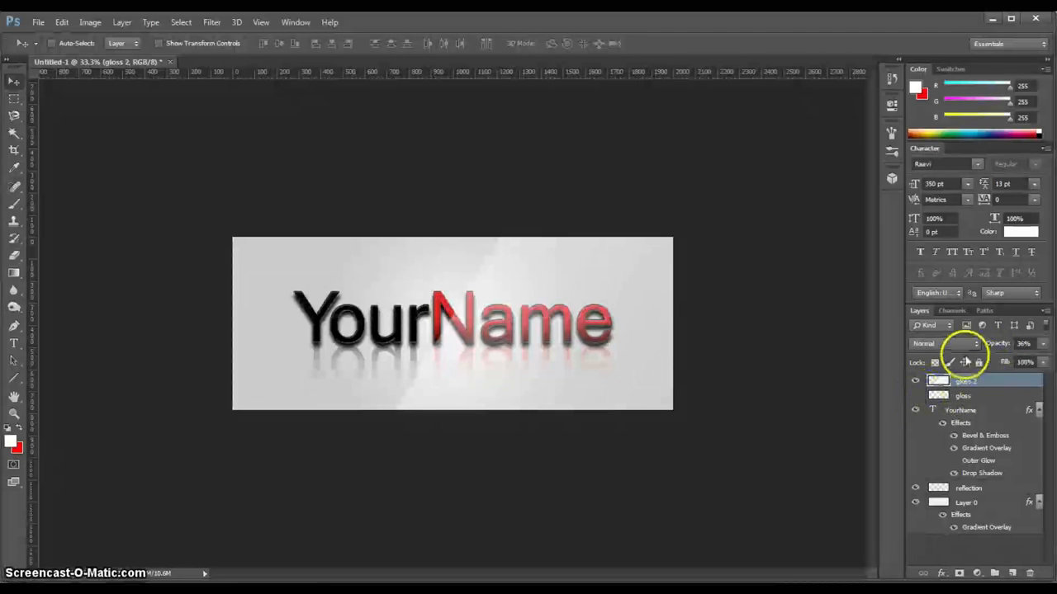
{"action": "left_click", "coordinate": [1024, 343]}
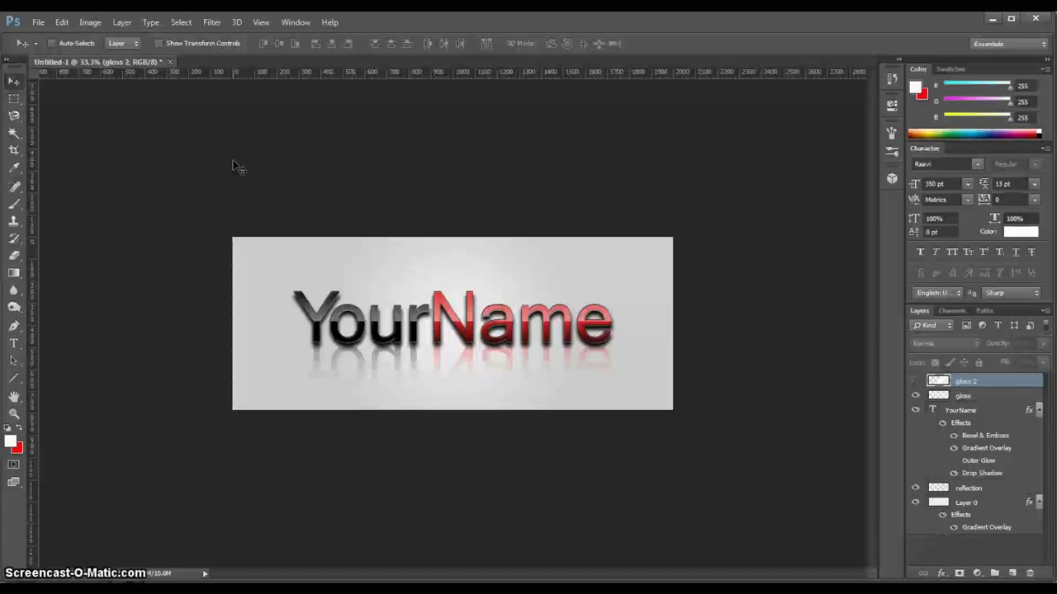
{"action": "mouse_move", "coordinate": [323, 272]}
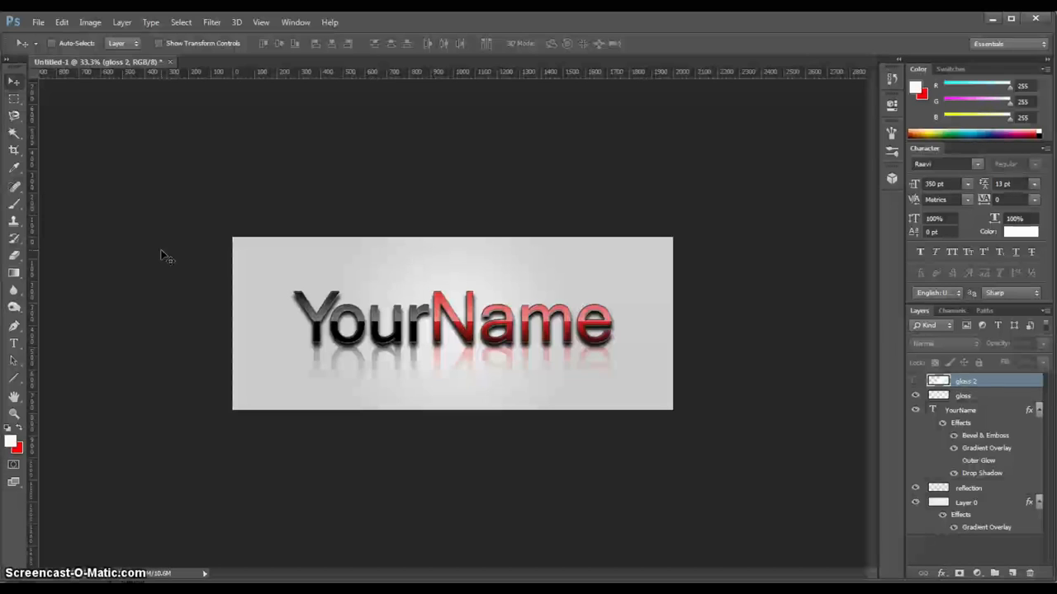
{"action": "mouse_move", "coordinate": [258, 162]}
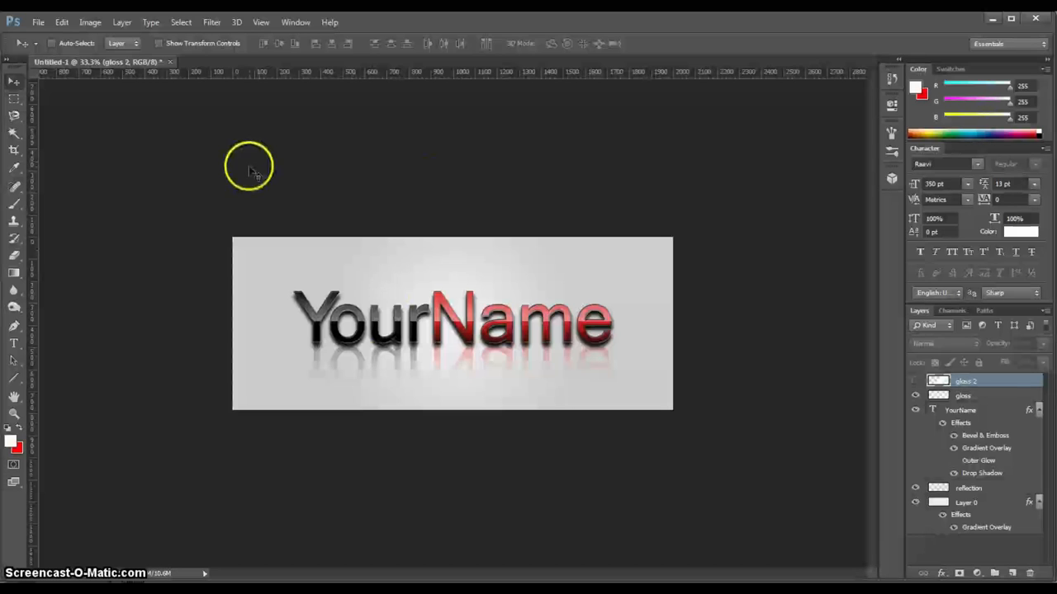
{"action": "mouse_move", "coordinate": [265, 162]}
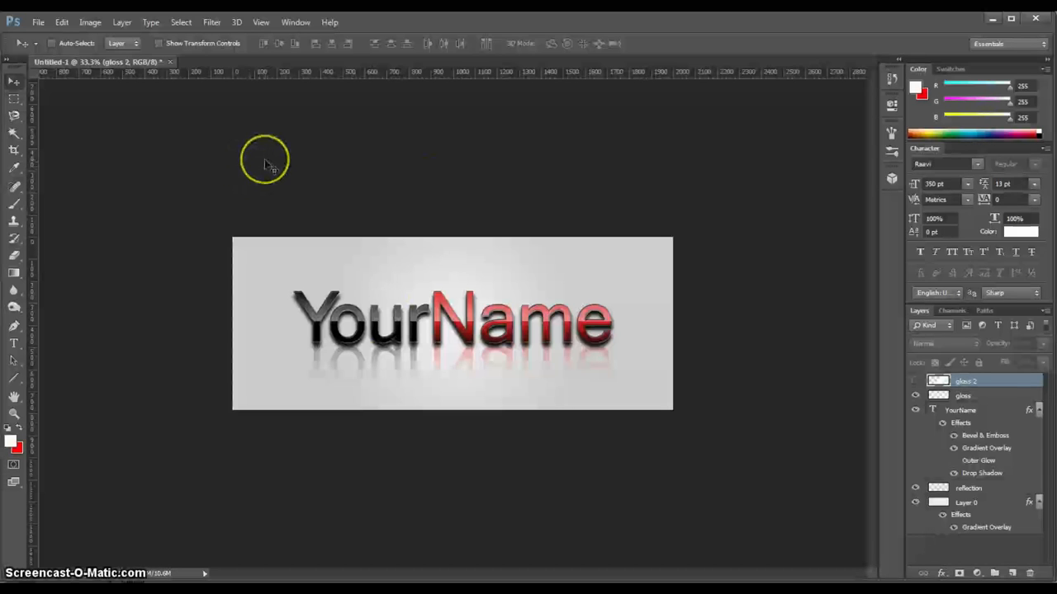